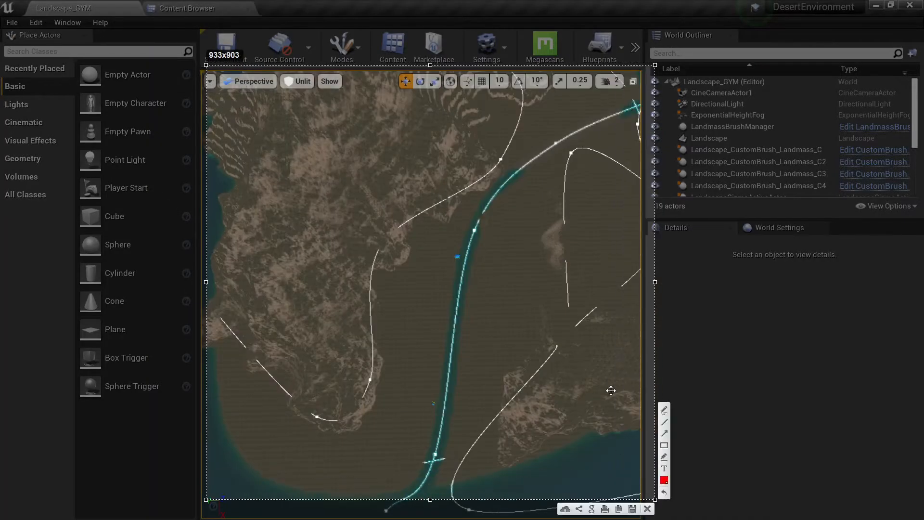
# Fly around the landscape in the perspective viewport to look it over
pyautogui.moveTo(454, 250); pyautogui.dragTo(377, 439)
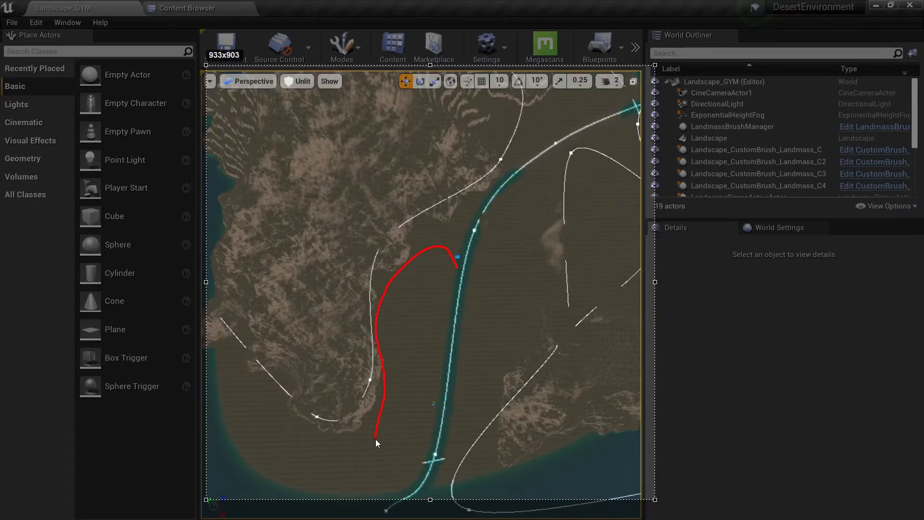
pyautogui.moveTo(382, 448); pyautogui.dragTo(484, 375)
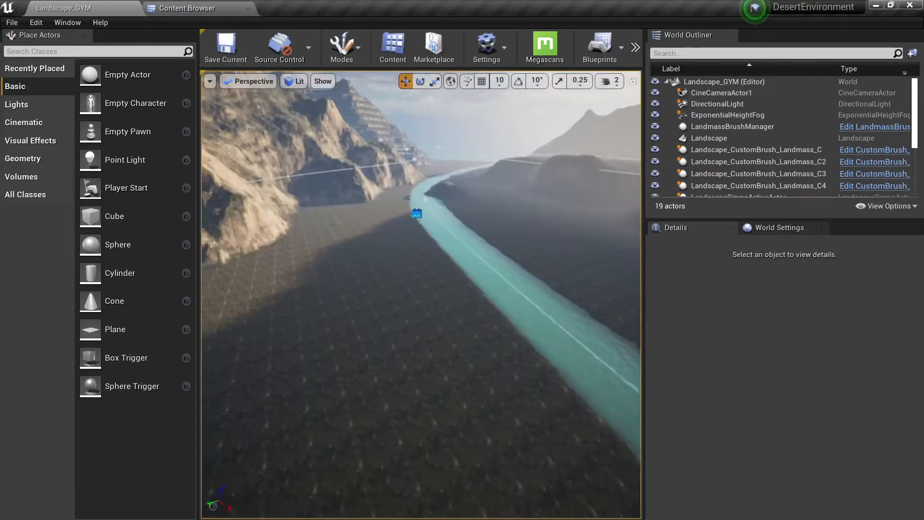
pyautogui.moveTo(418, 266); pyautogui.dragTo(419, 177)
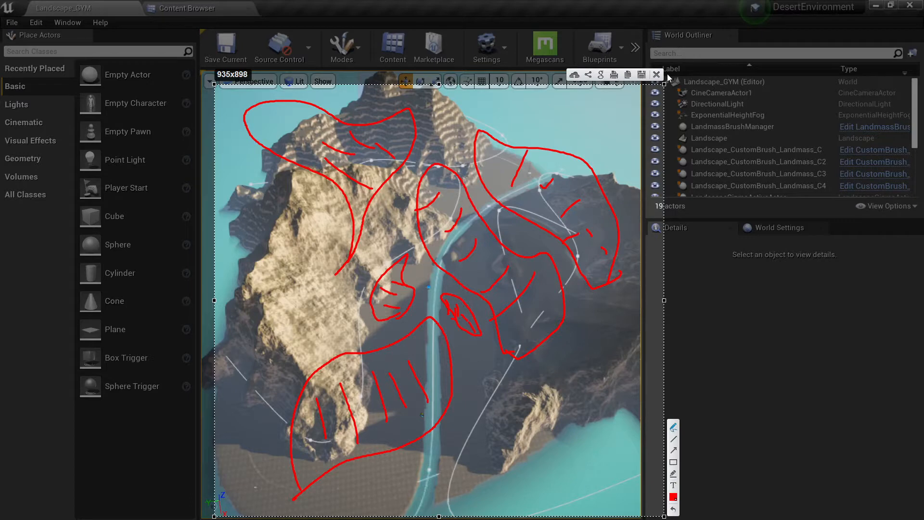
pyautogui.moveTo(527, 194)
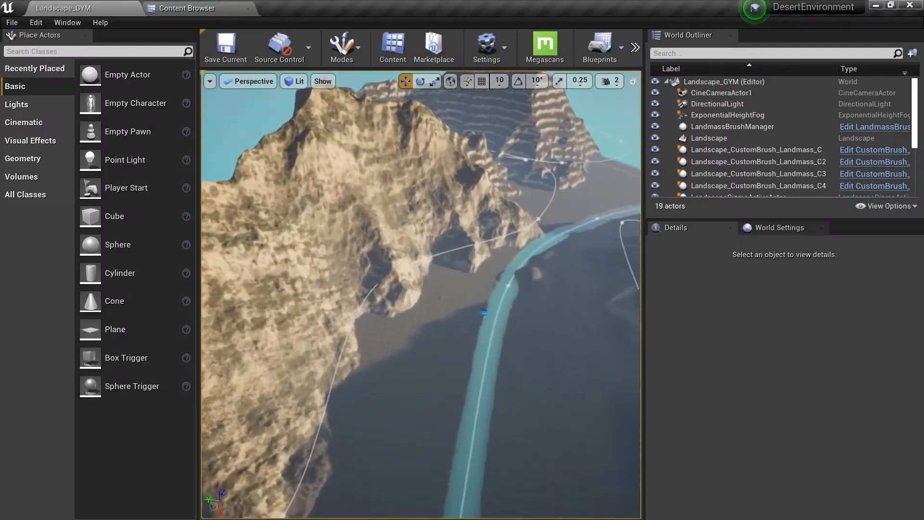
# Open M_Landscape_Master and zoom out to see the Layer Blend graph
pyautogui.click(709, 138)
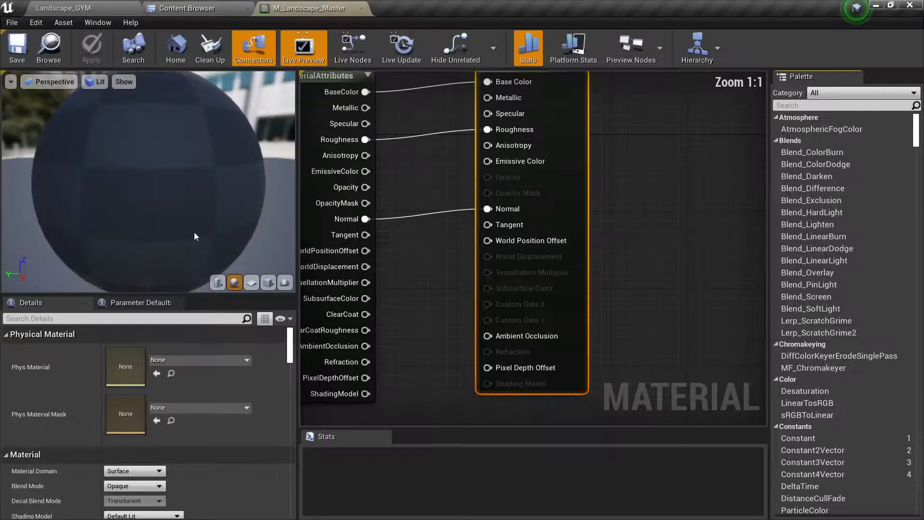
pyautogui.scroll(-3)
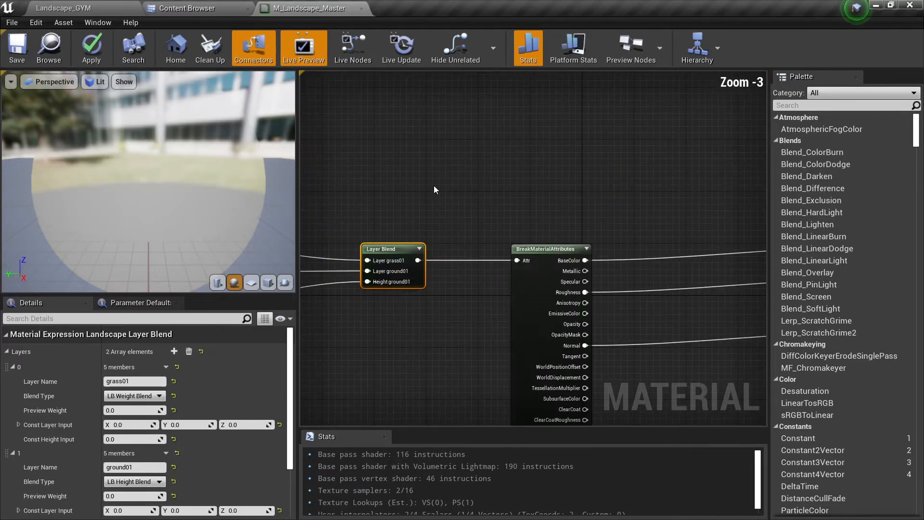
pyautogui.scroll(-3)
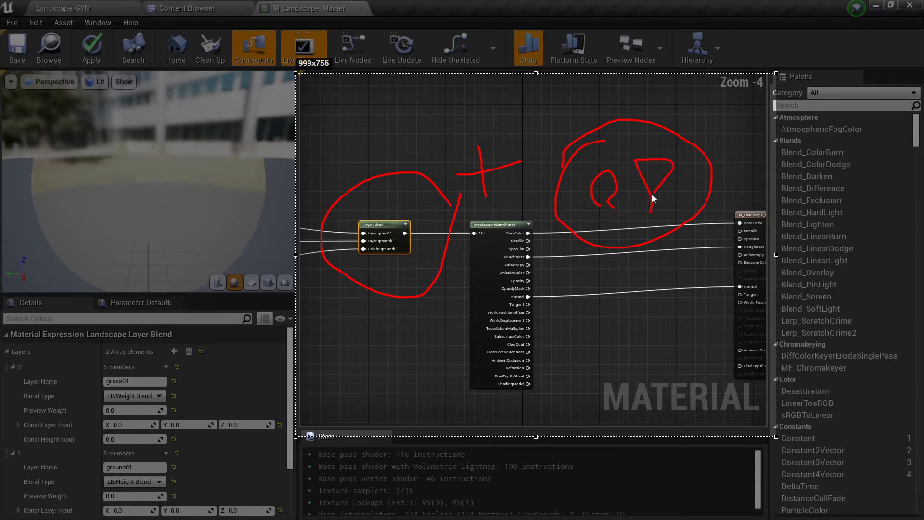
pyautogui.moveTo(616, 154); pyautogui.dragTo(634, 236)
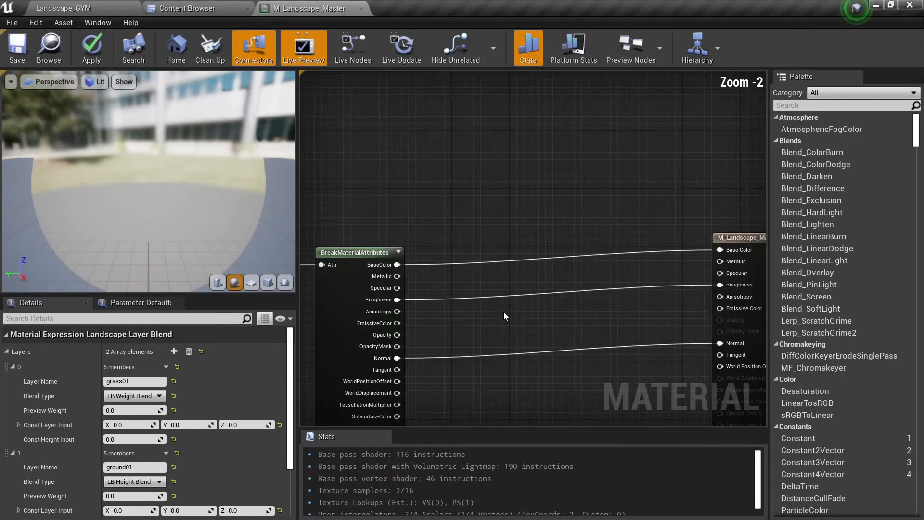
pyautogui.click(188, 9)
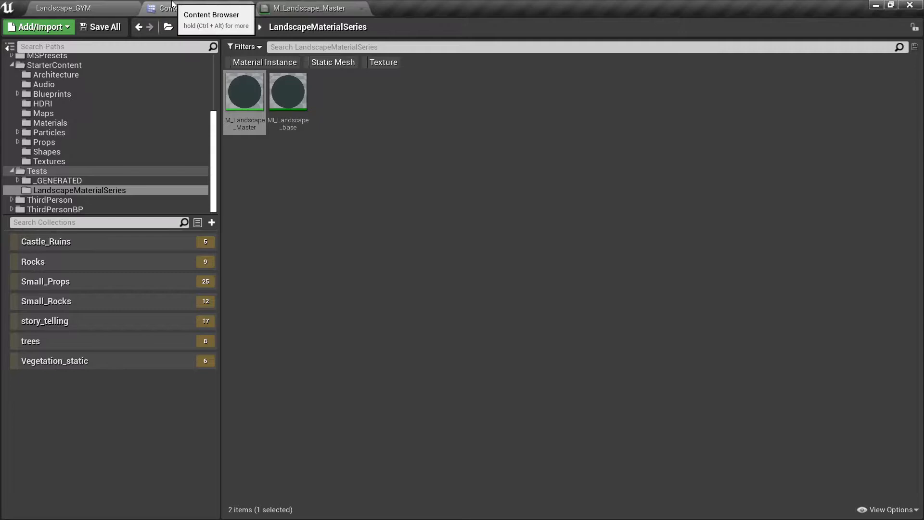
# Drag Albedo_2K_ukjbado from Megascans > Surfaces into the master material graph
pyautogui.click(48, 119)
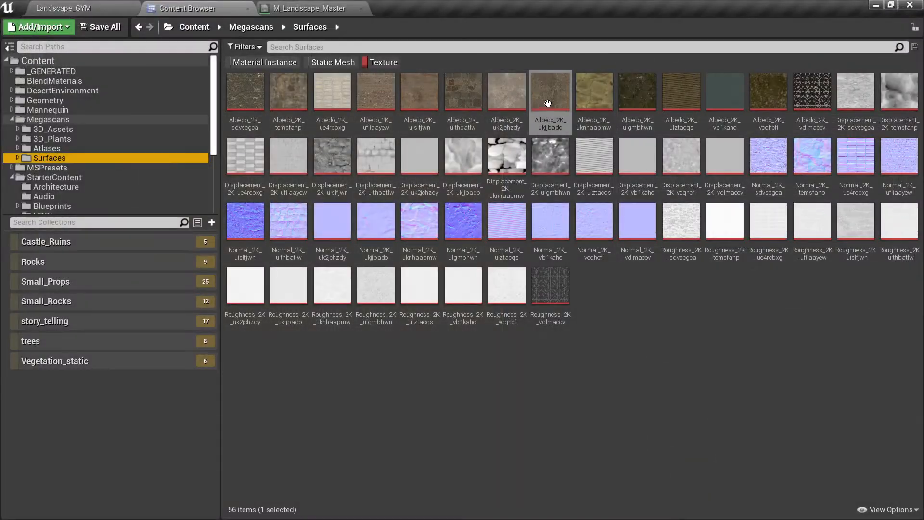
pyautogui.click(550, 90)
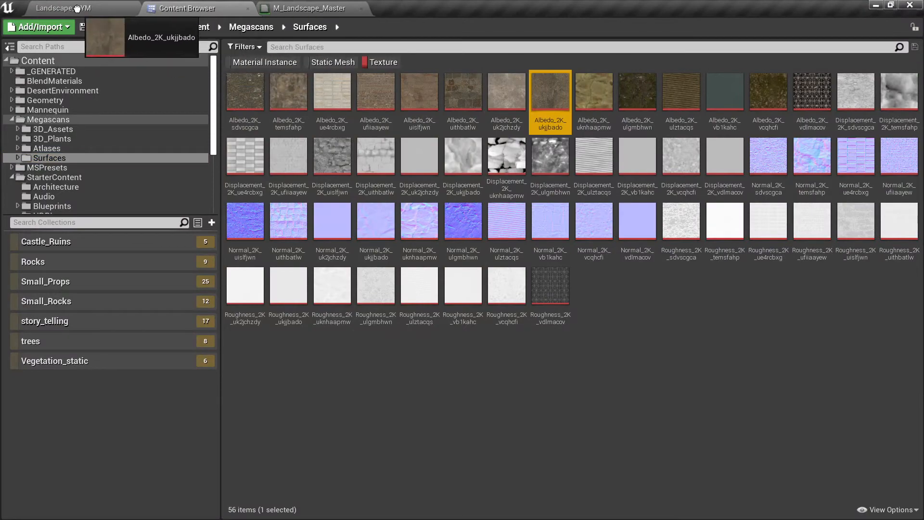
pyautogui.click(312, 9)
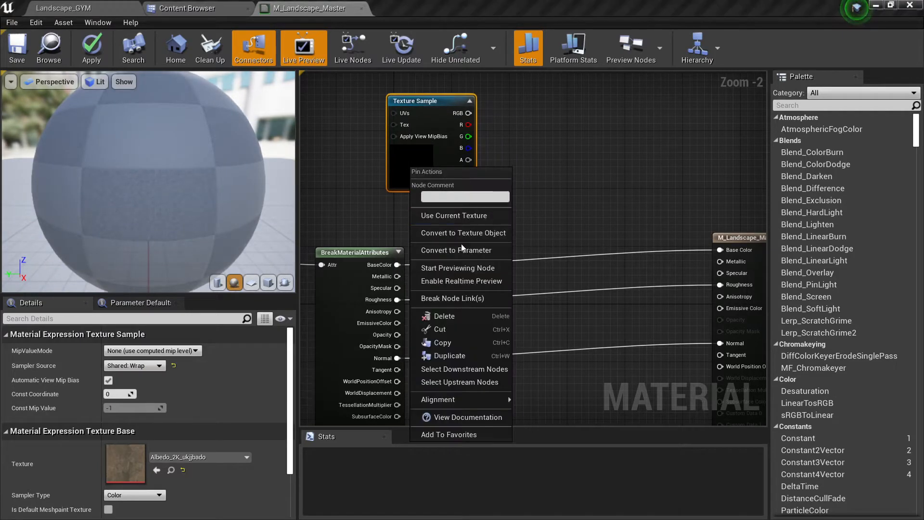
# Convert the texture sample to a parameter named 'Macro variation texture'
pyautogui.click(463, 250)
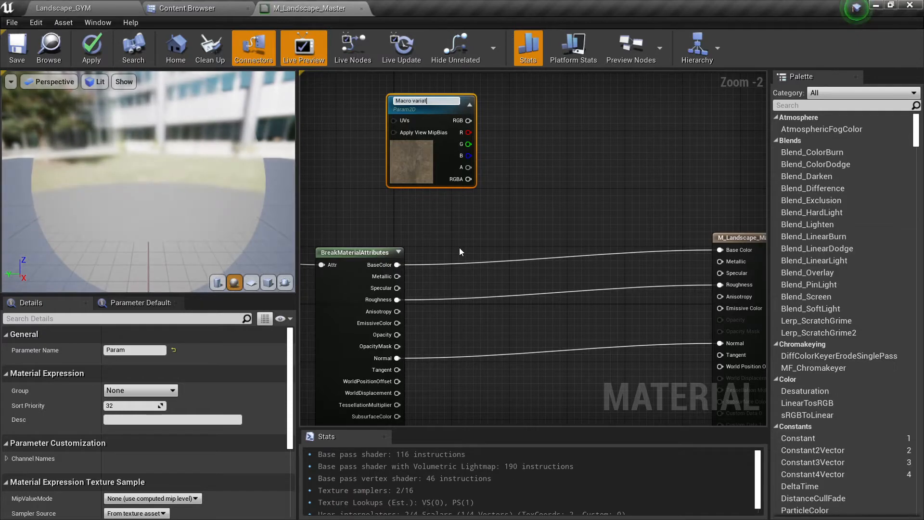
pyautogui.write('Macro variation texture')
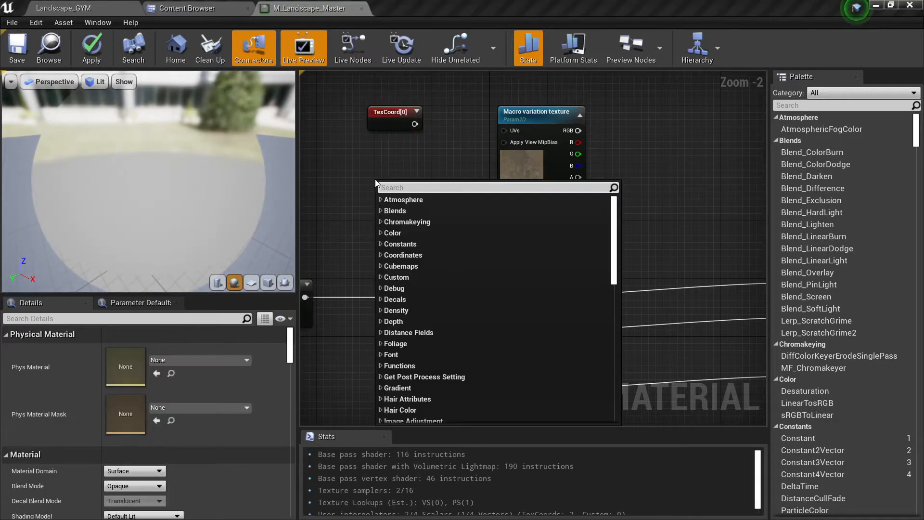
# Drive the macro texture UVs with TexCoord multiplied by a 0.001 constant
pyautogui.write('texture coor')
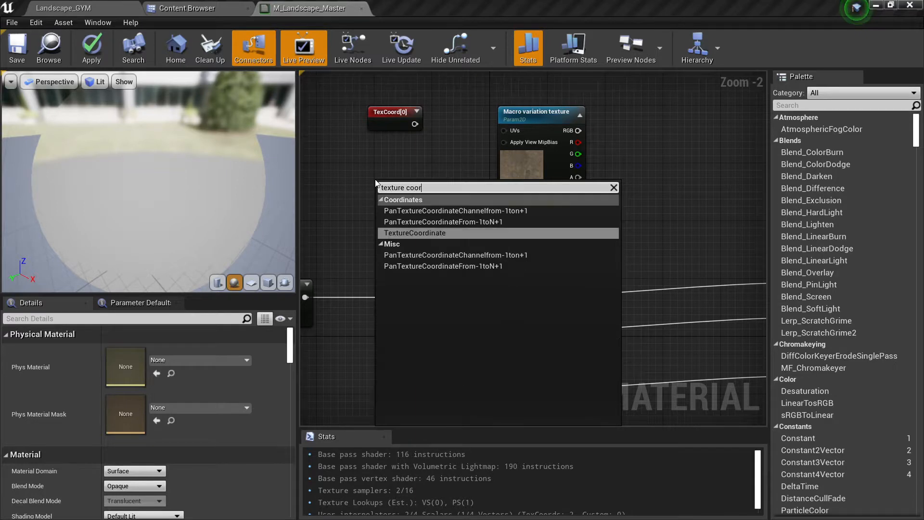
pyautogui.click(416, 233)
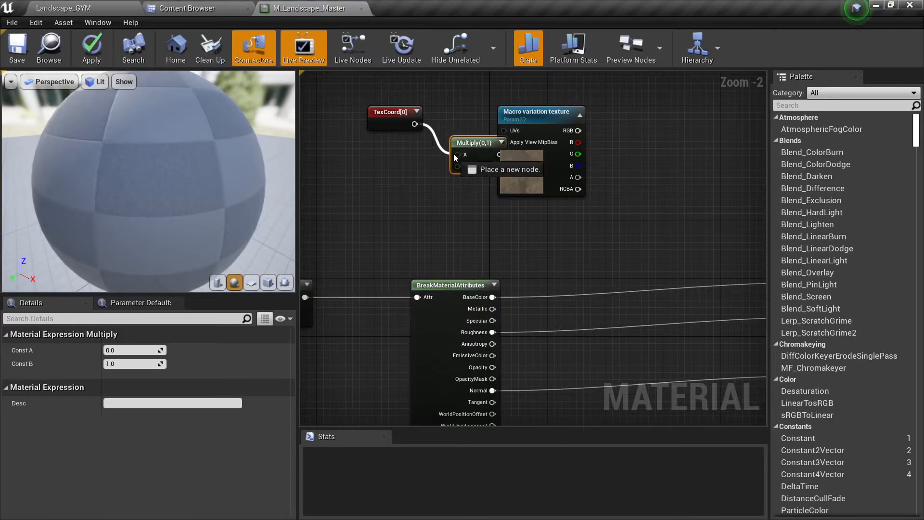
pyautogui.click(400, 188)
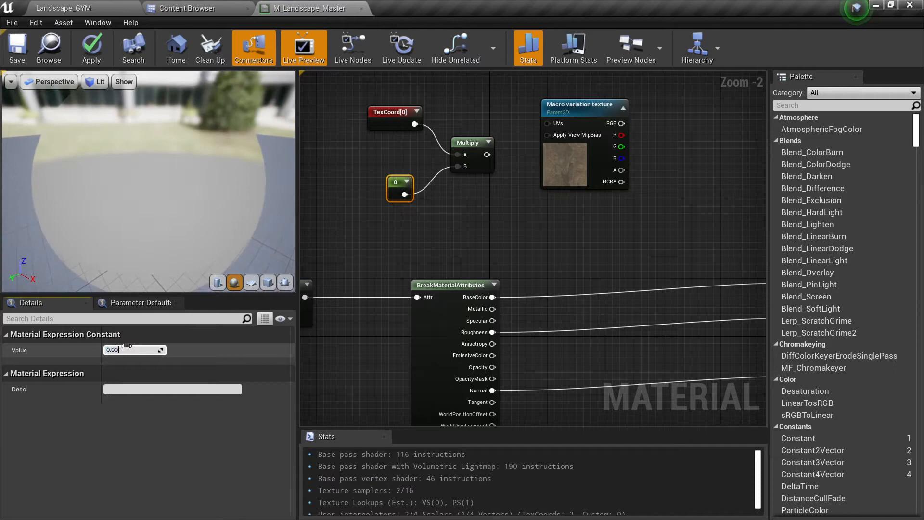
pyautogui.write('0.001')
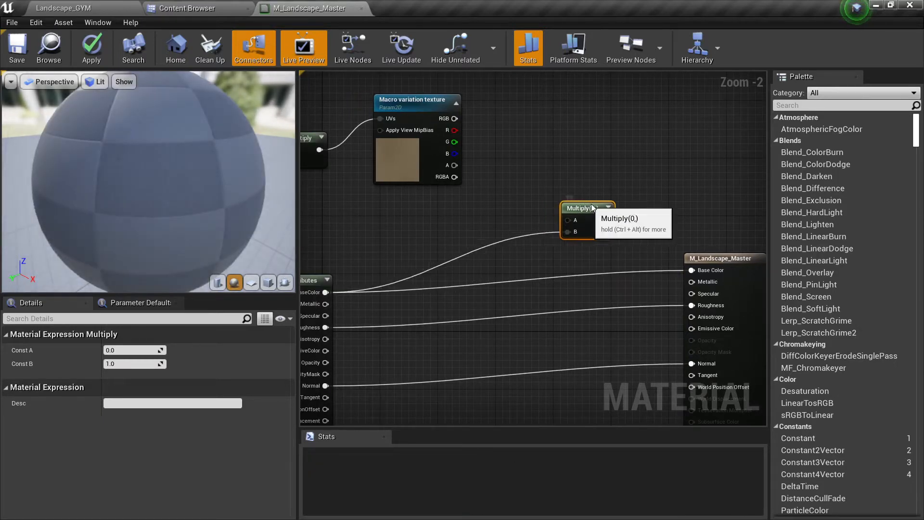
# Multiply the macro texture's red channel with base colour into Base Color
pyautogui.moveTo(458, 130); pyautogui.dragTo(587, 219)
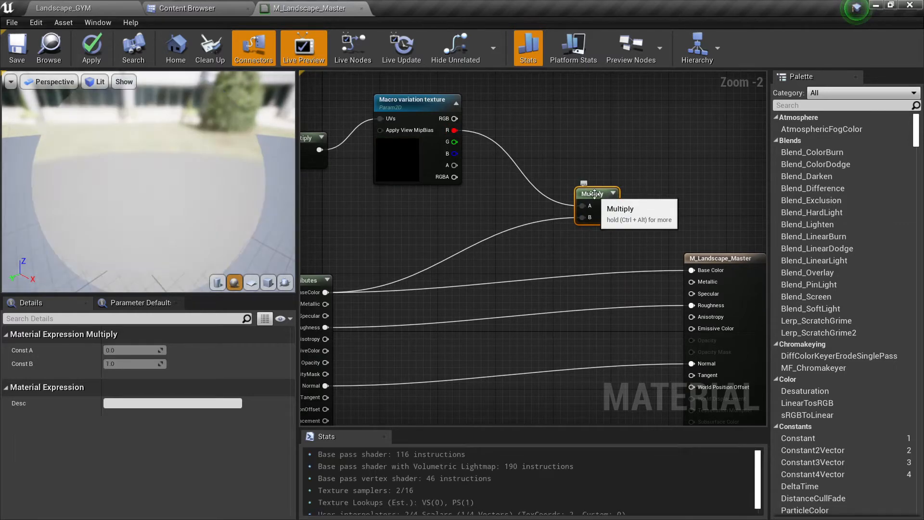
pyautogui.moveTo(618, 194); pyautogui.dragTo(688, 270)
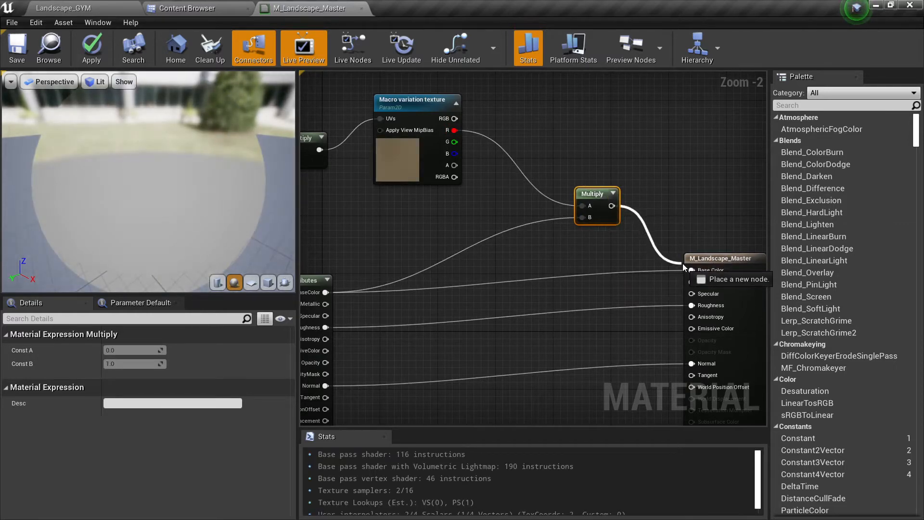
pyautogui.click(91, 47)
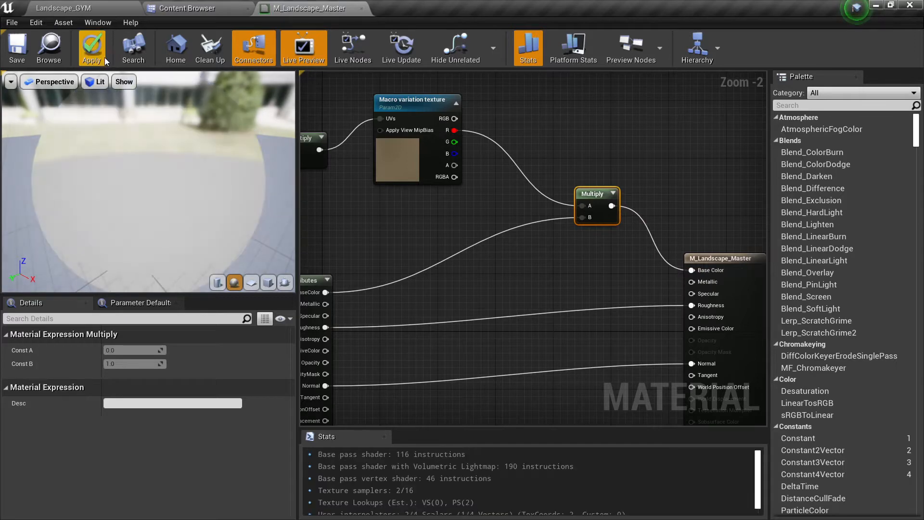
pyautogui.click(93, 48)
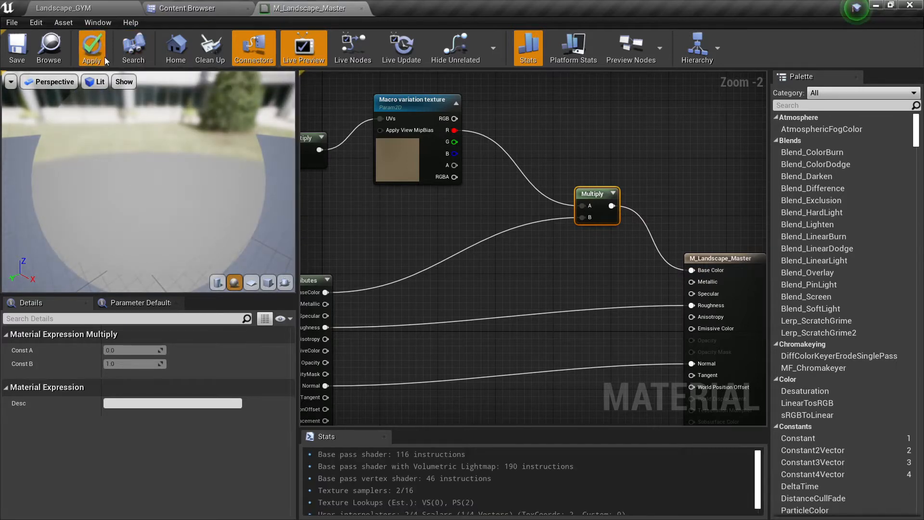
# Apply and save the master material, then return to the Landscape_GYM level
pyautogui.click(92, 47)
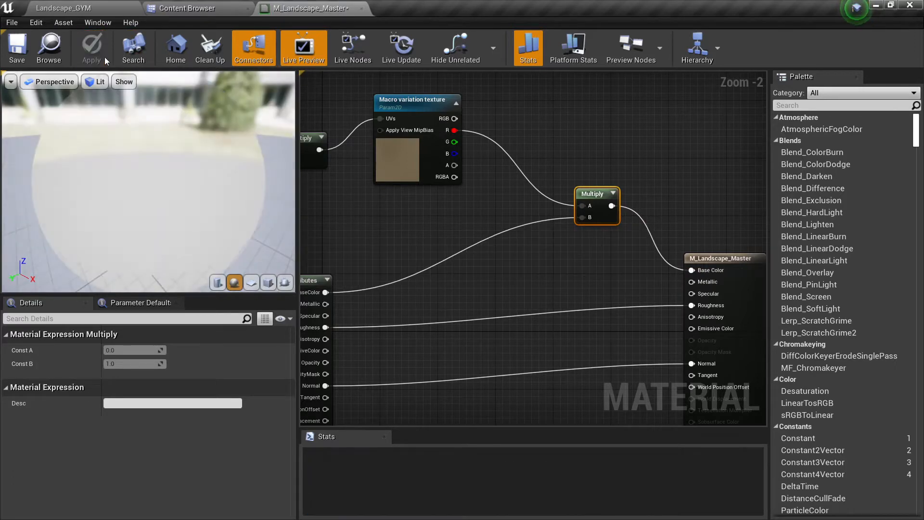
pyautogui.click(17, 47)
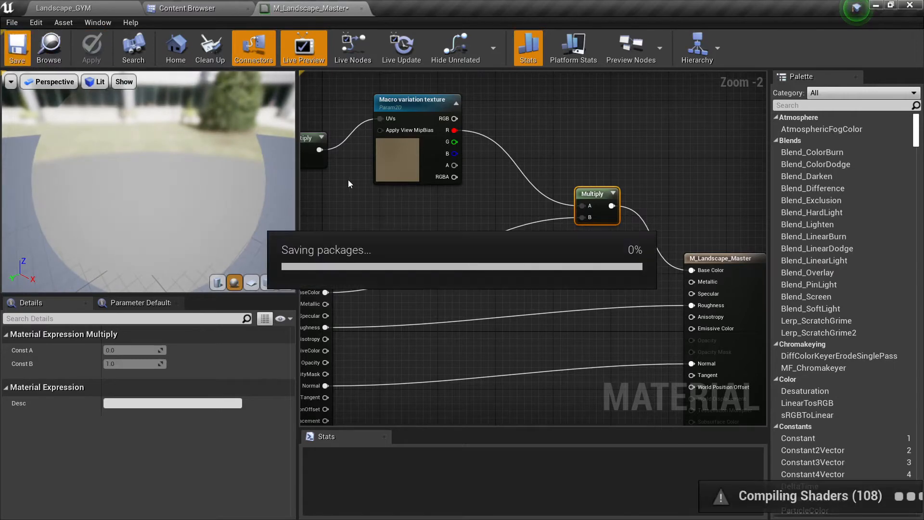
pyautogui.moveTo(380, 153)
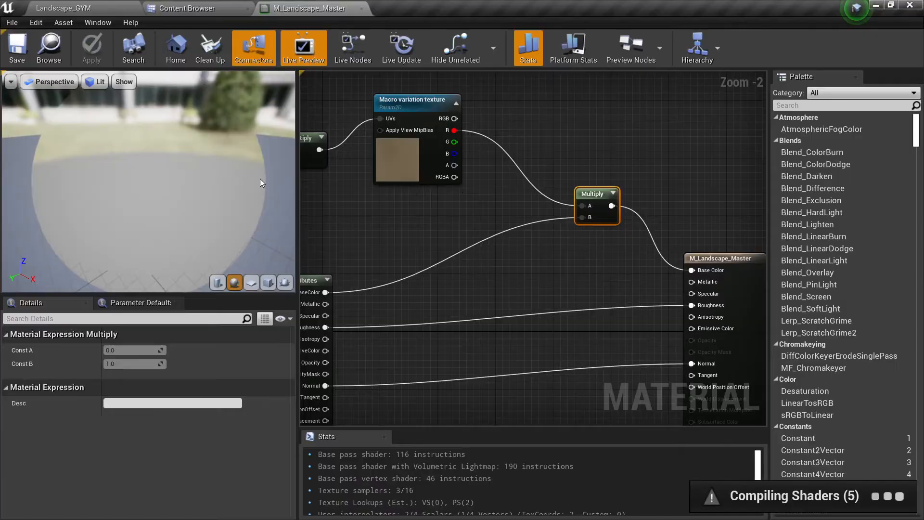
pyautogui.click(64, 9)
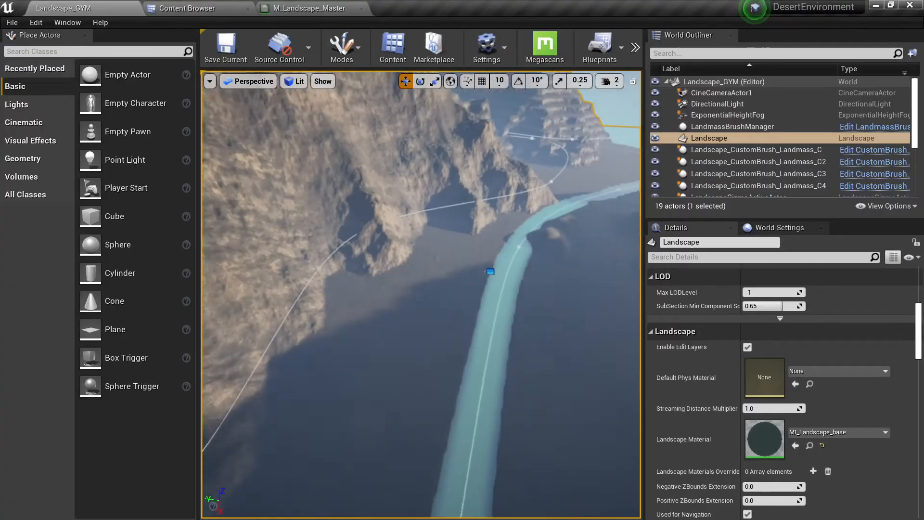
# Toggle Lit and Unlit view modes while flying toward the ground
pyautogui.click(300, 81)
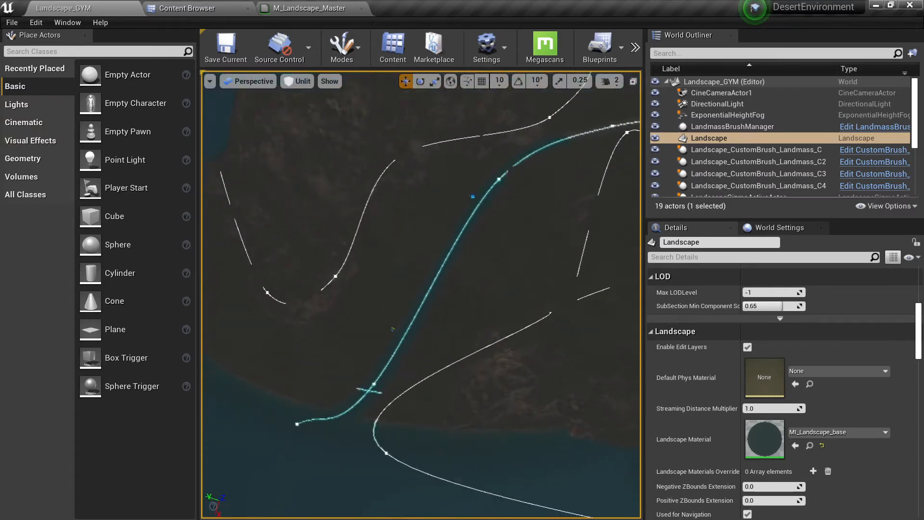
pyautogui.click(296, 81)
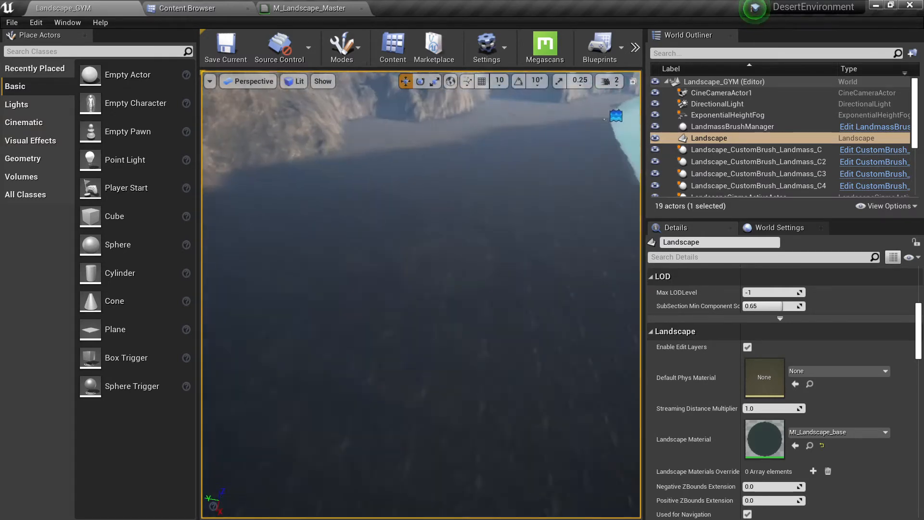
pyautogui.click(295, 81)
pyautogui.write('fog')
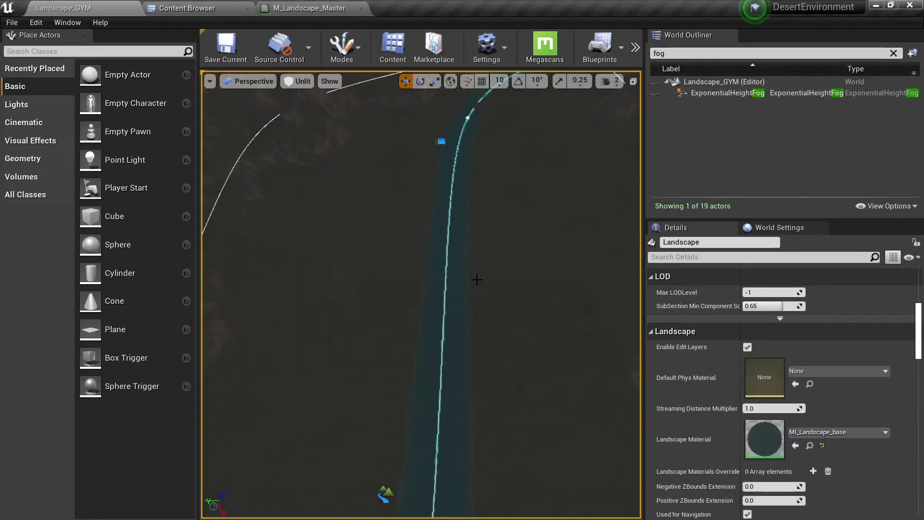
pyautogui.moveTo(472, 280); pyautogui.dragTo(472, 177)
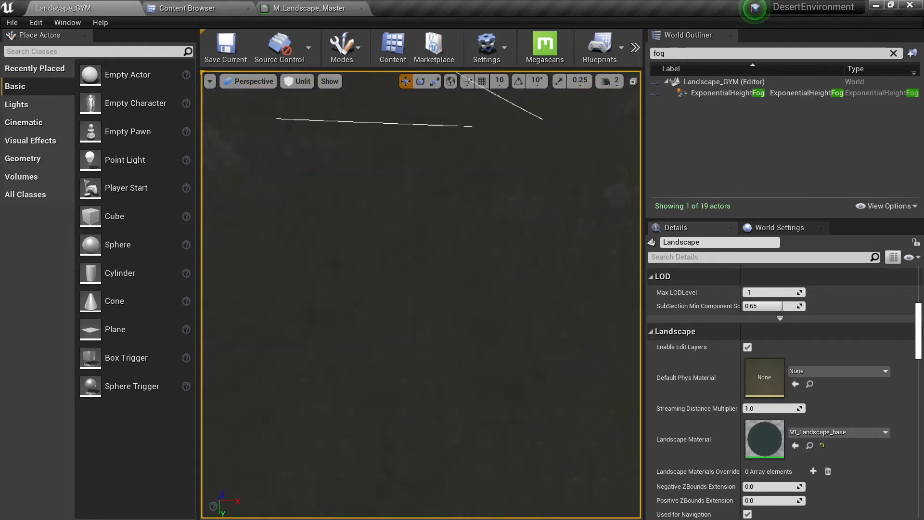
# Compare the lit and unlit terrain, then return to the master material graph
pyautogui.click(302, 81)
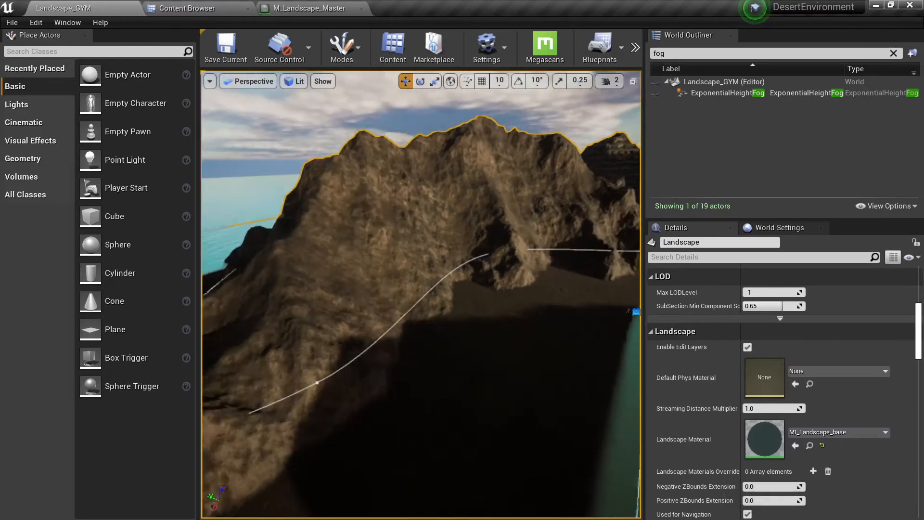
pyautogui.click(293, 81)
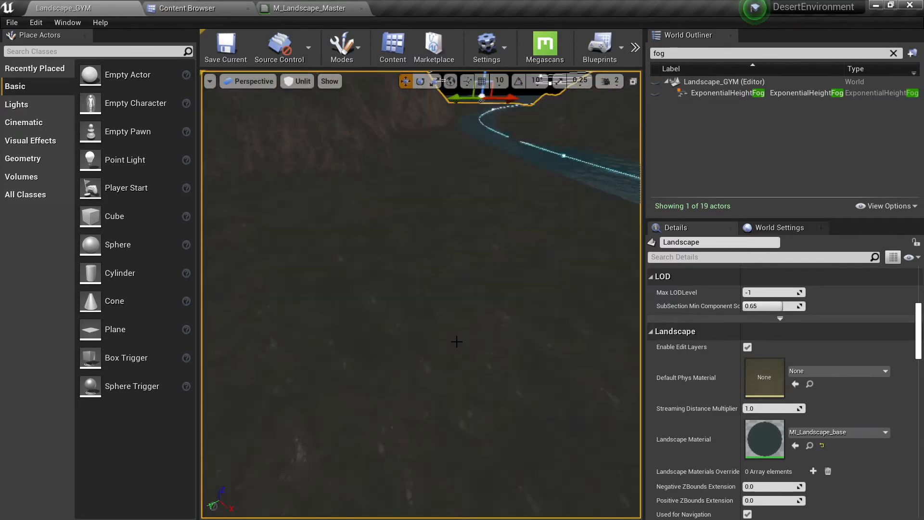
pyautogui.click(312, 9)
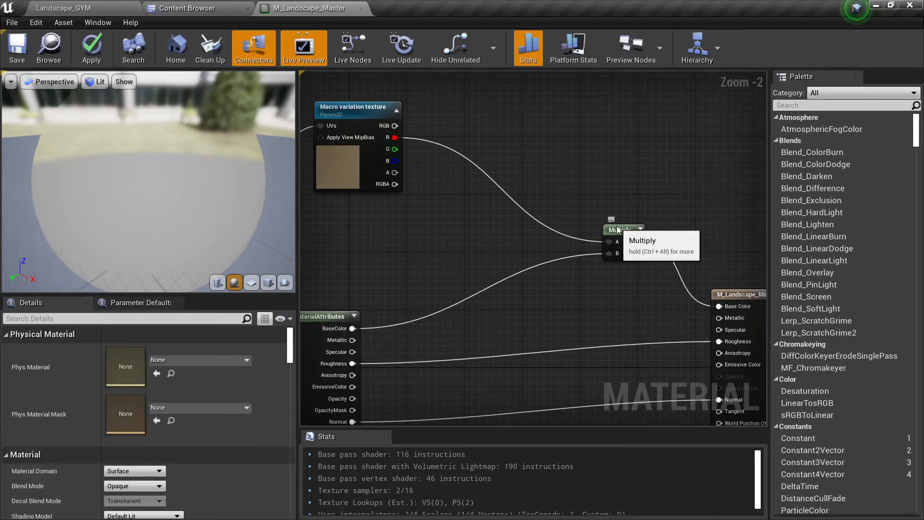
# Clamp the macro texture's red channel before the colour multiply
pyautogui.write('cla')
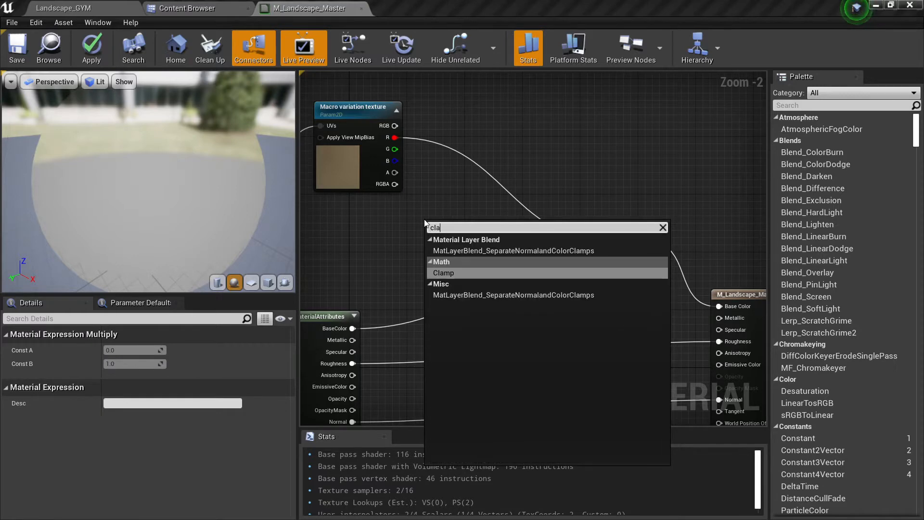
pyautogui.click(443, 273)
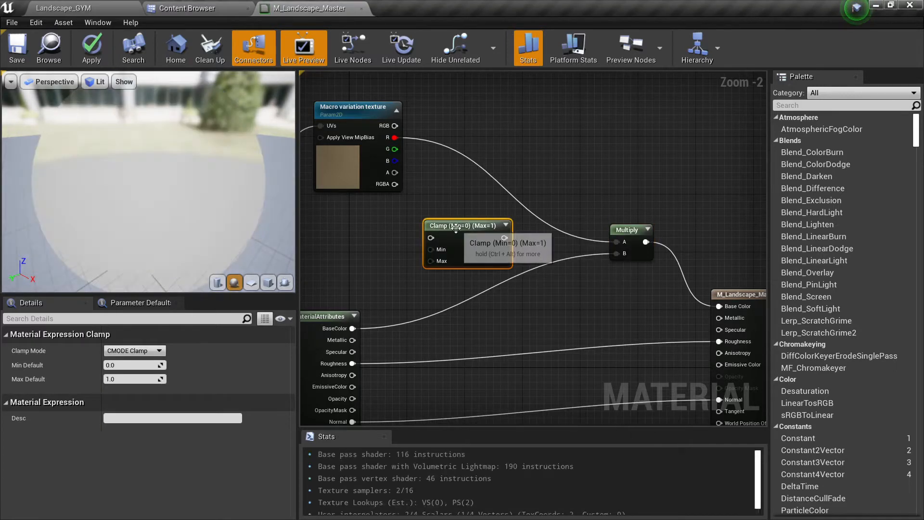
pyautogui.moveTo(468, 224); pyautogui.dragTo(508, 237)
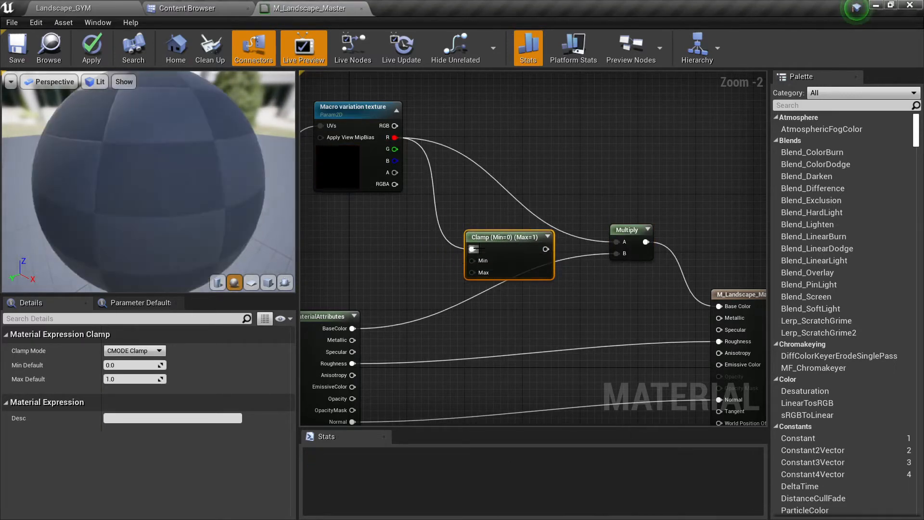
pyautogui.moveTo(508, 236); pyautogui.dragTo(537, 157)
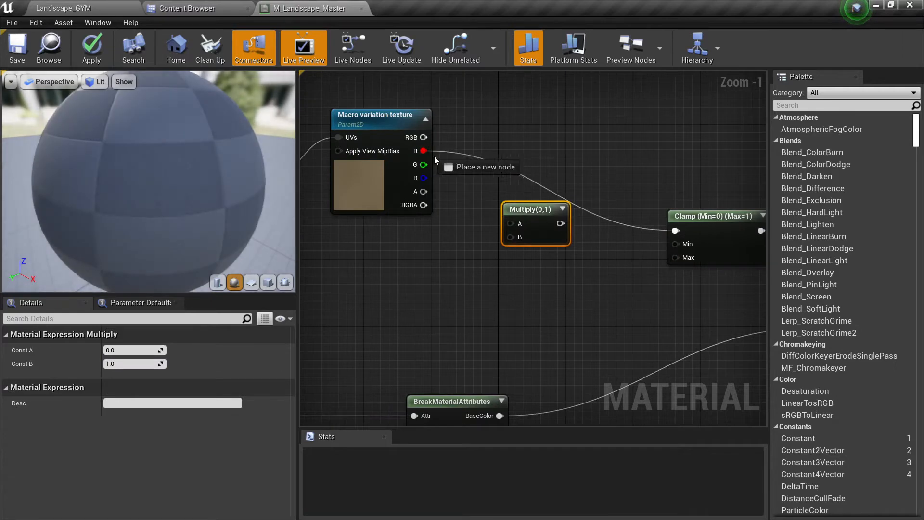
# Add 'Macro texture intensity' and 'Macro texture contrast' scalar parameters via Multiply and Power
pyautogui.rightClick(452, 267)
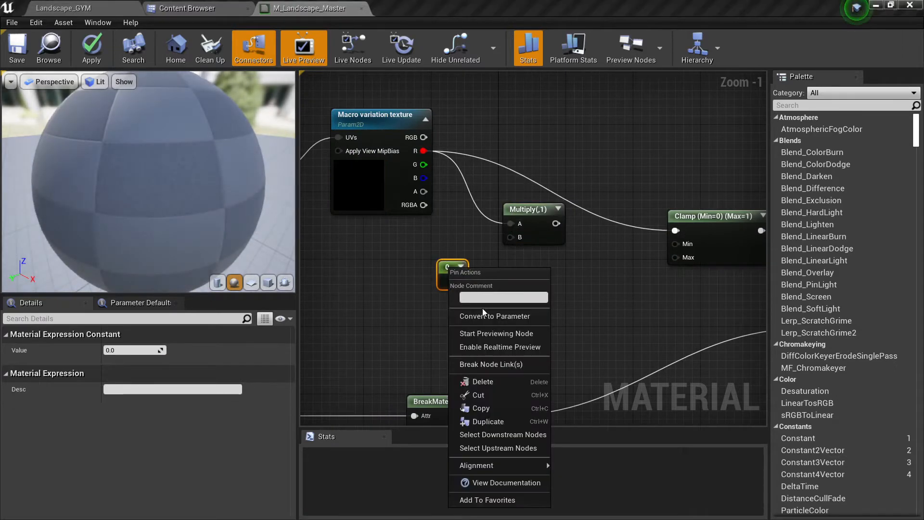
pyautogui.click(494, 316)
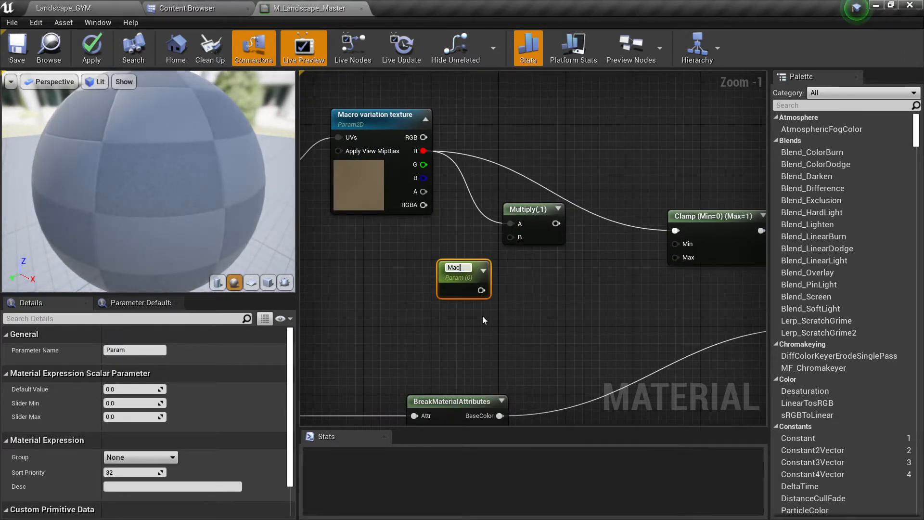
pyautogui.write('Macro texture intensity')
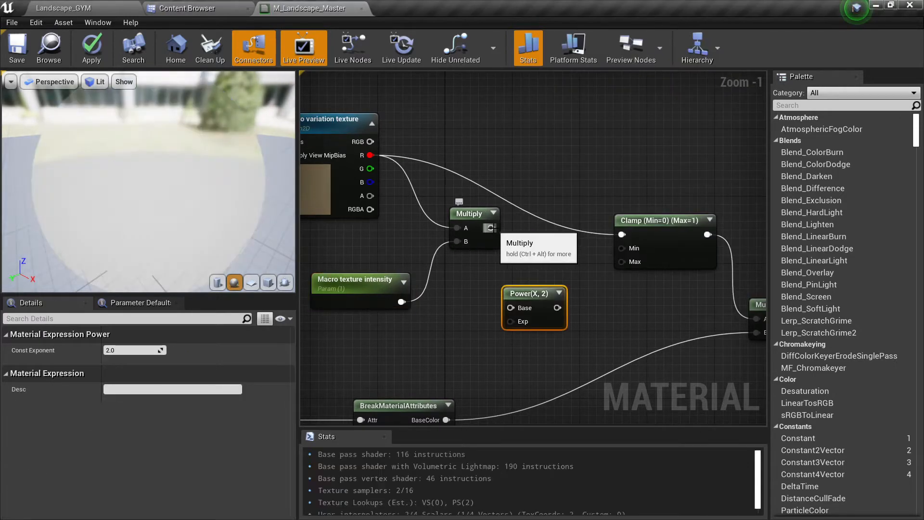
pyautogui.rightClick(437, 358)
pyautogui.write('Macro texture contrast')
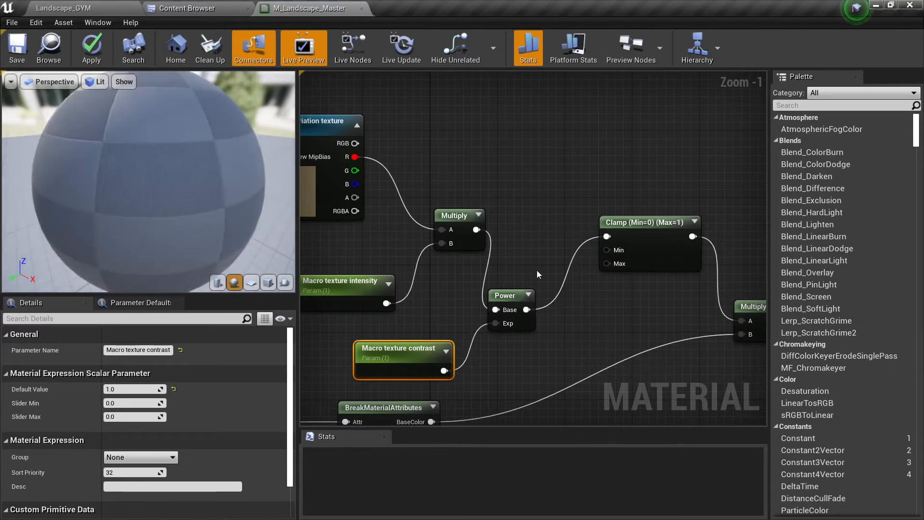
# Apply and save the landscape master material
pyautogui.click(91, 47)
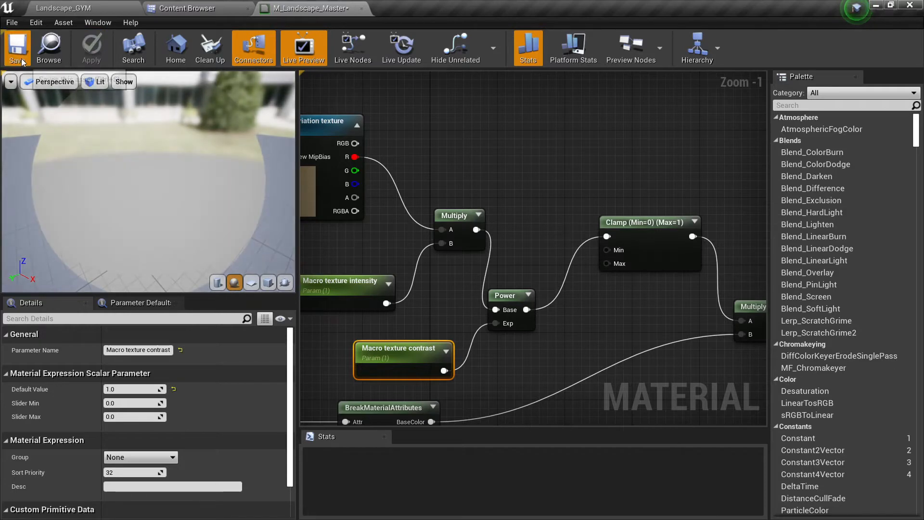
pyautogui.click(18, 47)
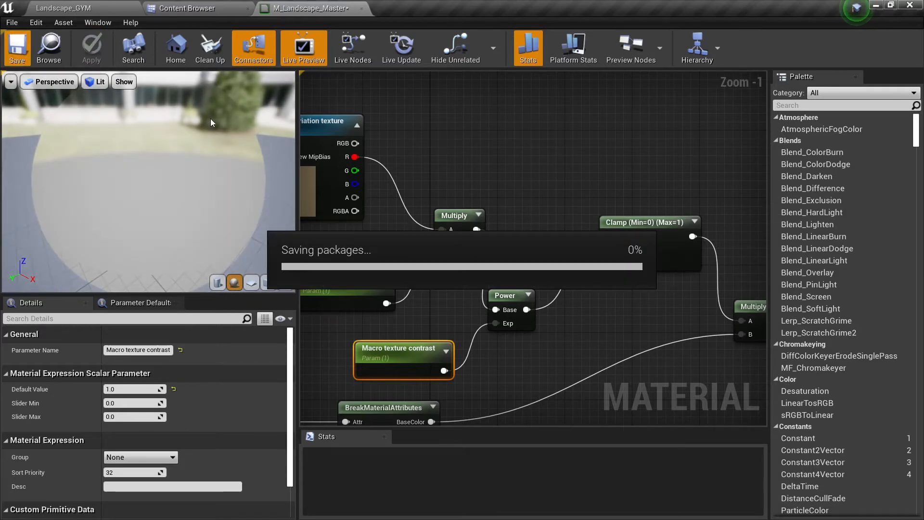
pyautogui.moveTo(170, 23)
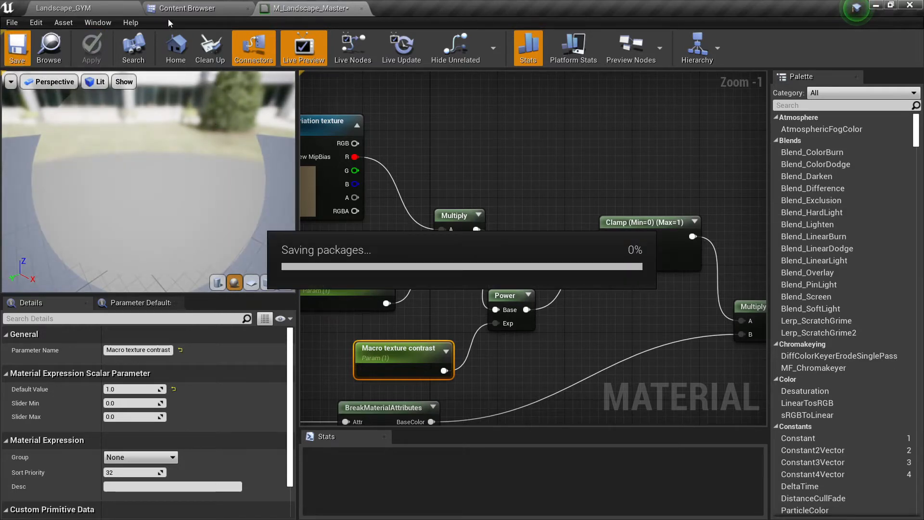
pyautogui.click(190, 9)
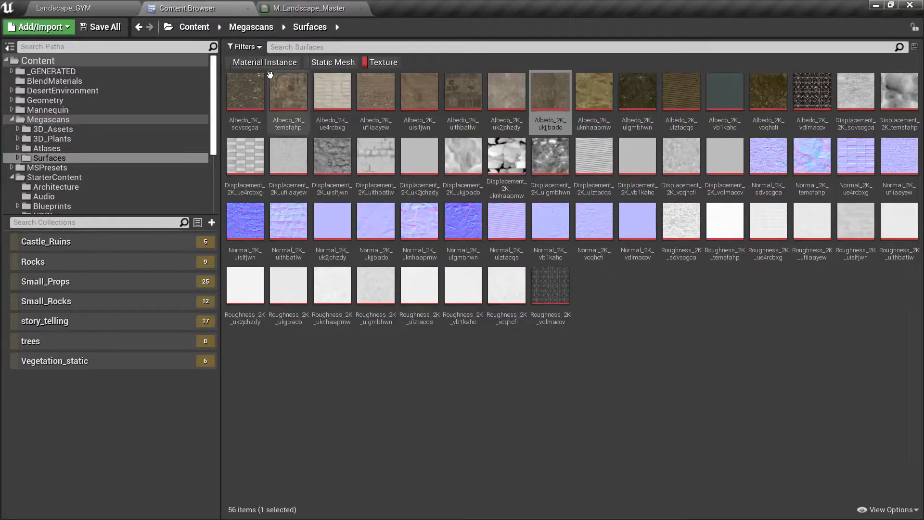
# Open the MI_Landscape_base material instance beside the level
pyautogui.click(64, 9)
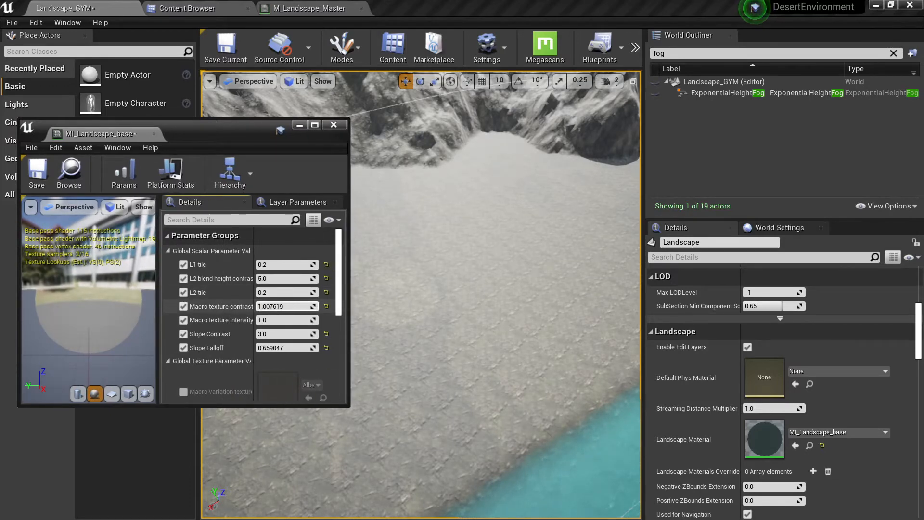
# Try intensity and contrast values, settling Macro texture intensity at 4.0
pyautogui.write('4.13448')
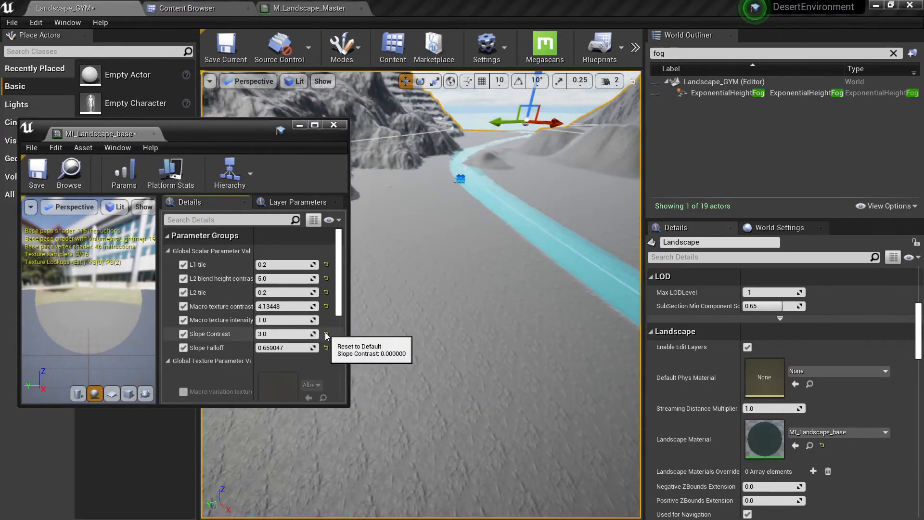
pyautogui.click(325, 335)
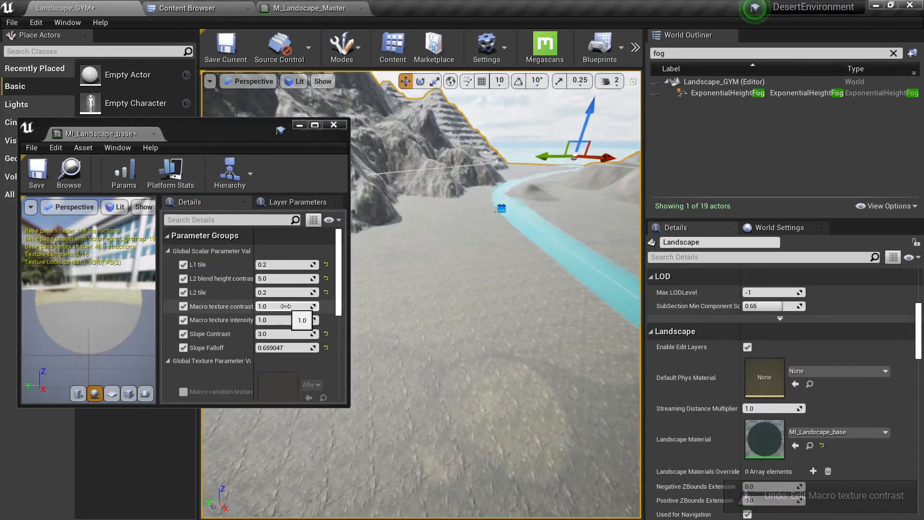
pyautogui.moveTo(283, 306); pyautogui.dragTo(301, 306)
pyautogui.write('0.6')
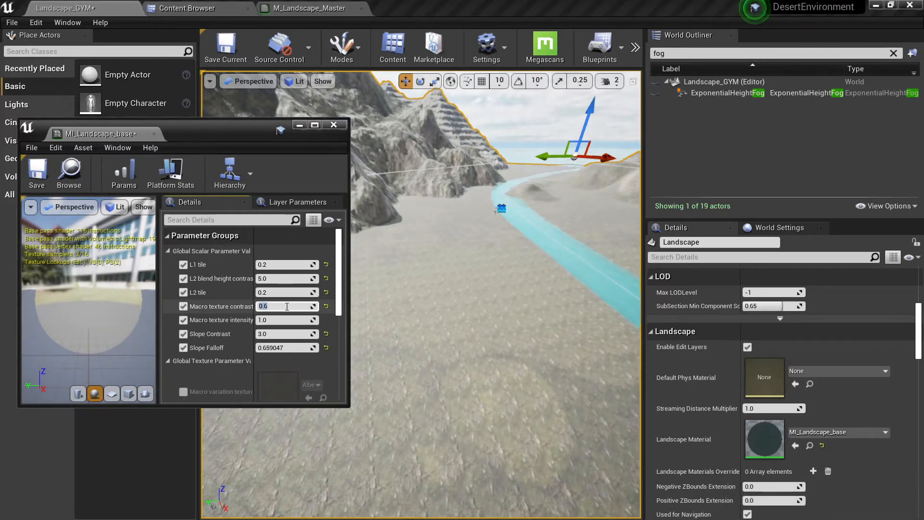
pyautogui.write('0.3')
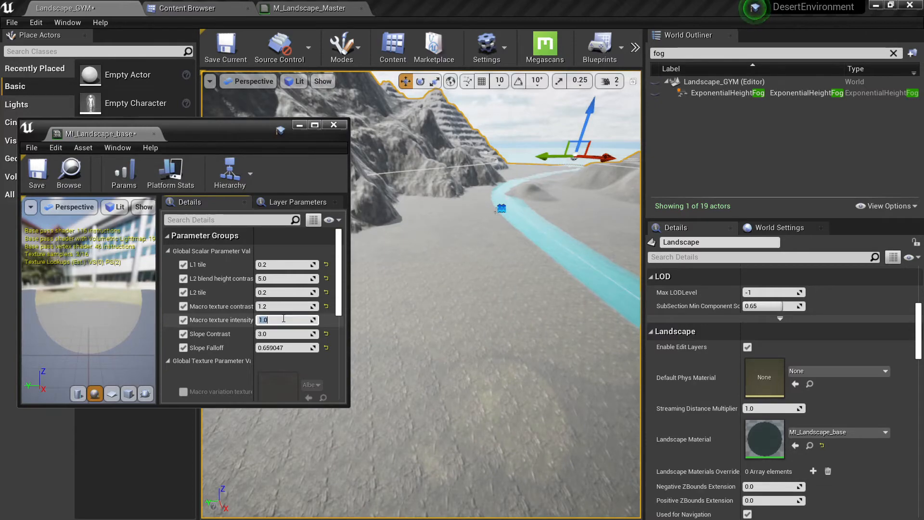
pyautogui.write('4.0')
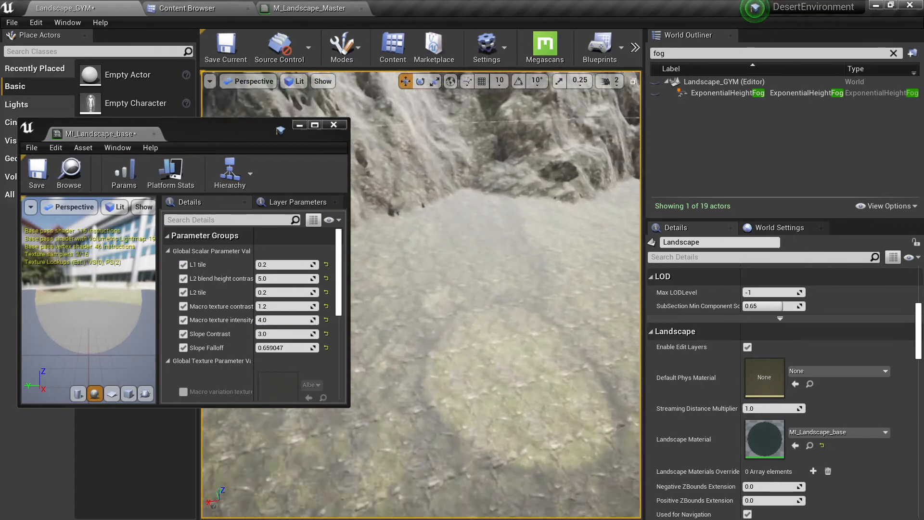
# Set Macro texture contrast to 0.8 after trying 1.6
pyautogui.click(287, 306)
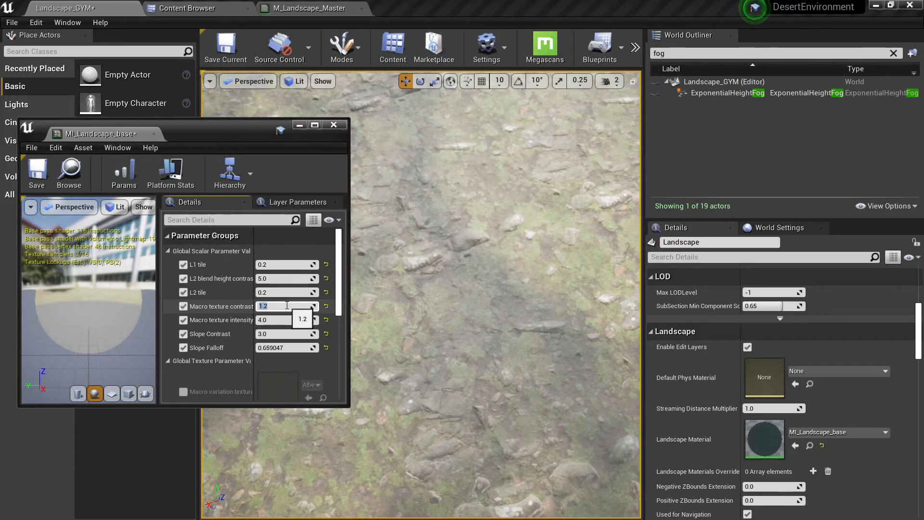
pyautogui.write('1.6')
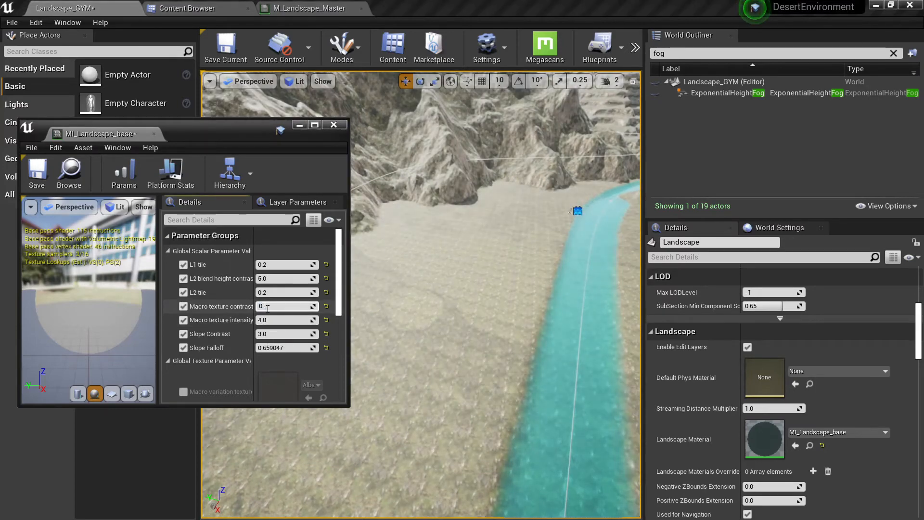
pyautogui.write('0.8')
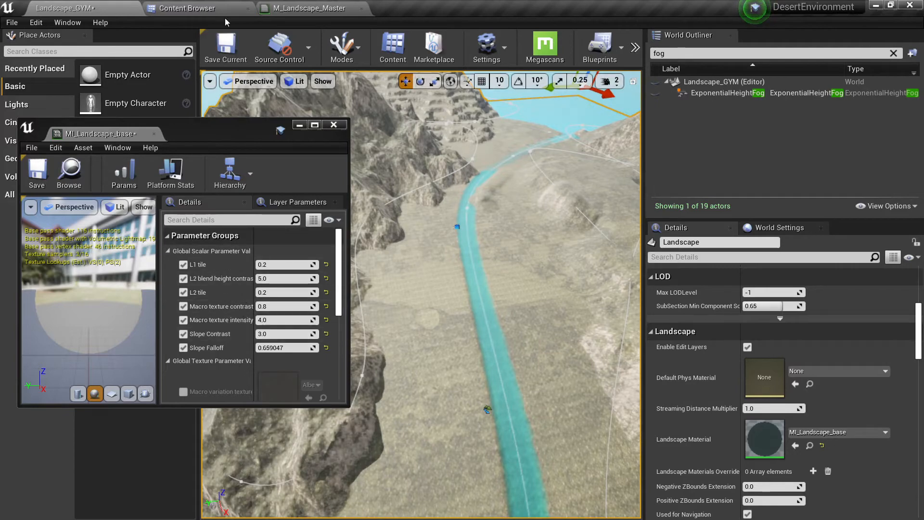
# Apply M_Landscape_Master so the Macro texture tiling parameter (0.001) appears in the instance
pyautogui.click(311, 8)
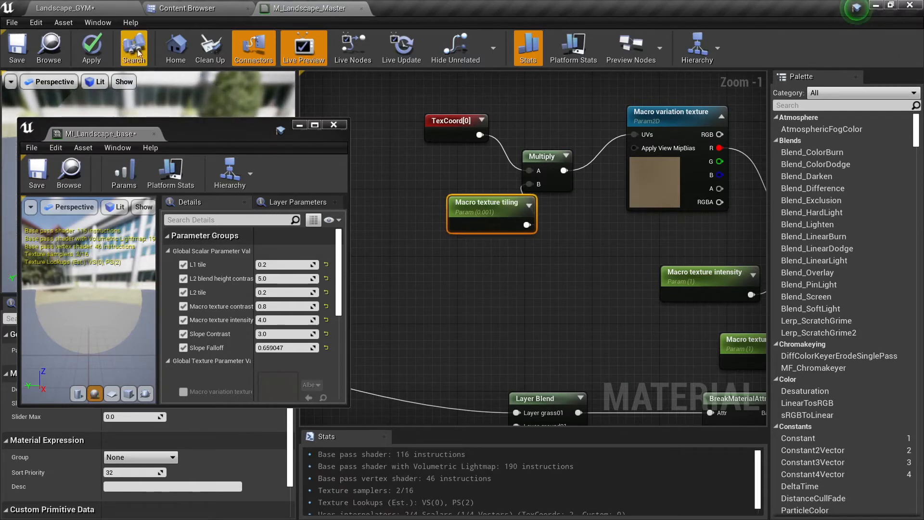
pyautogui.click(90, 48)
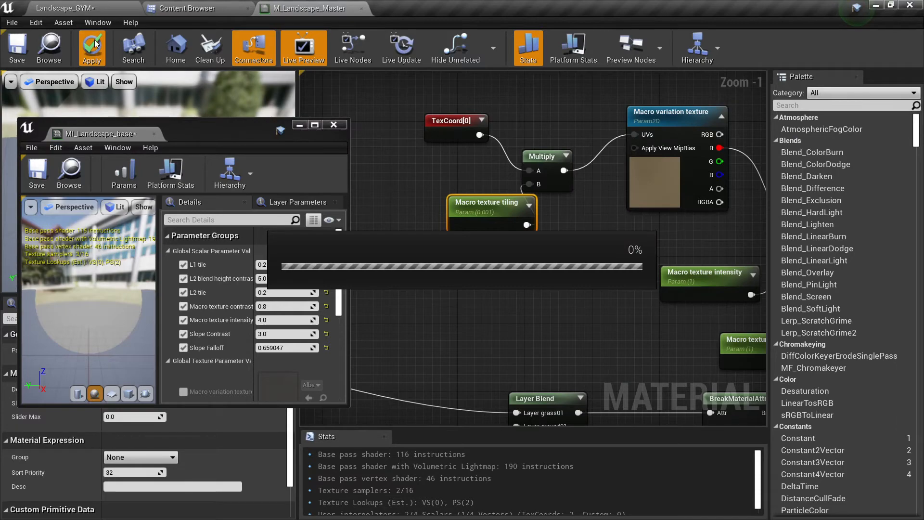
pyautogui.click(92, 48)
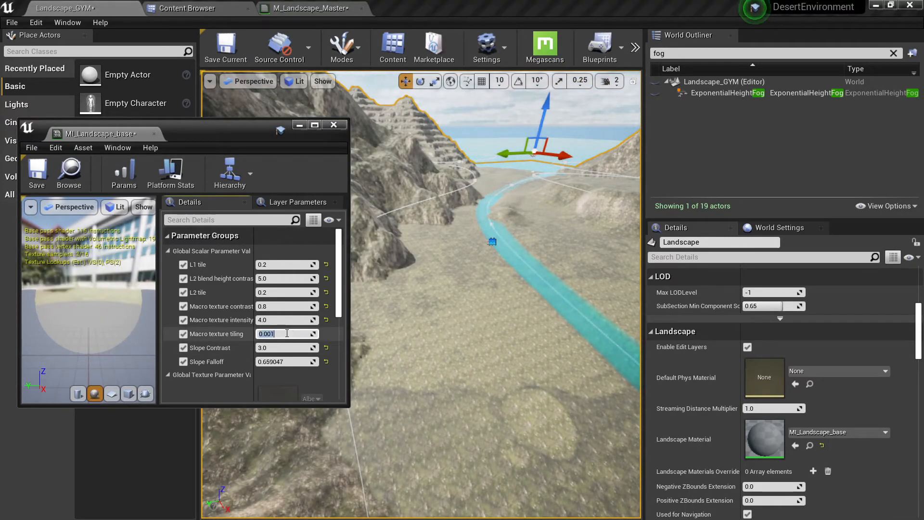
# Try 0.01 for Macro texture tiling, then settle on 0.001 in MI_Landscape_base
pyautogui.write('0.01')
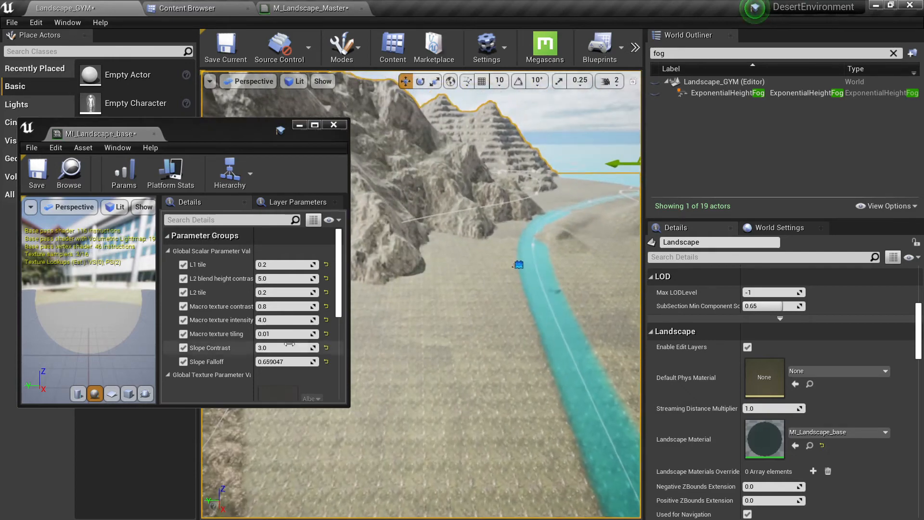
pyautogui.click(287, 334)
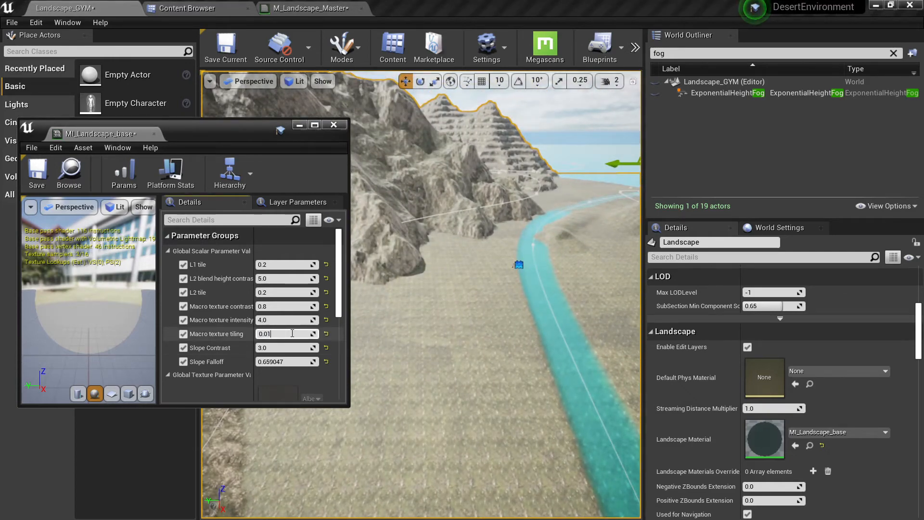
pyautogui.write('0.001')
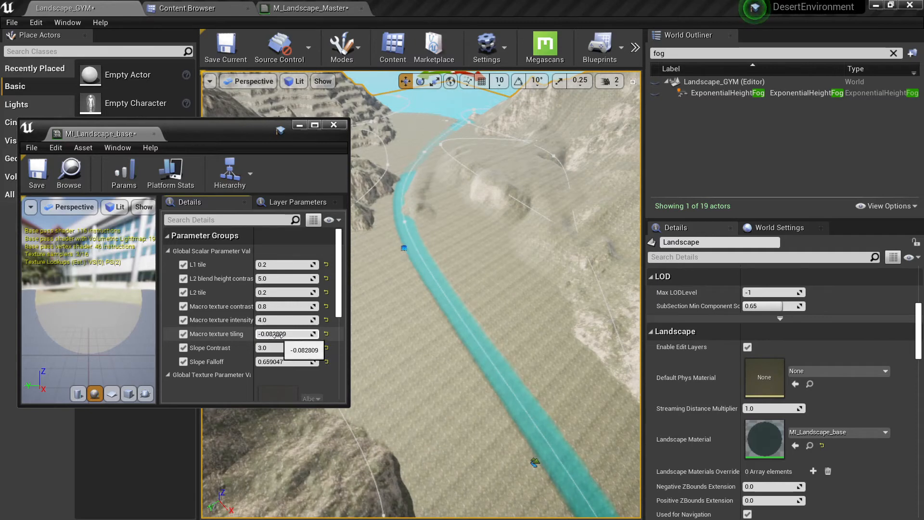
pyautogui.write('0.001')
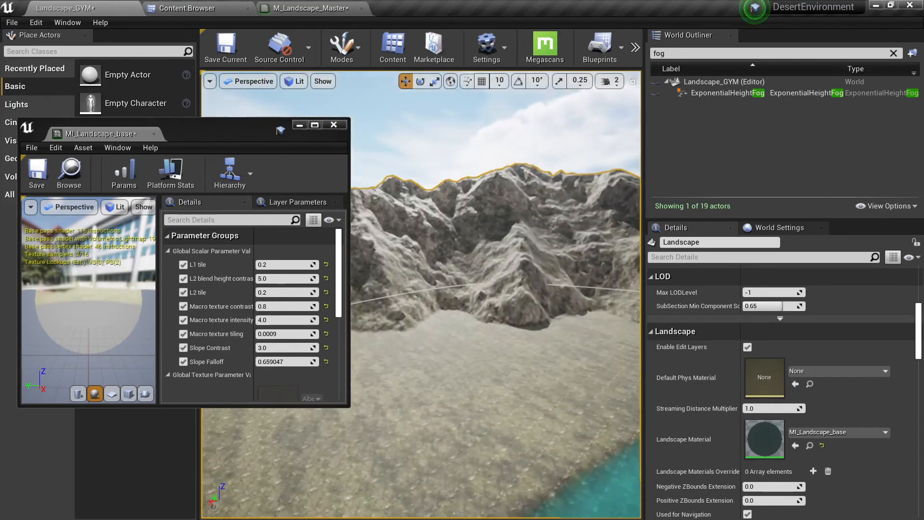
pyautogui.write('0.001')
pyautogui.write('overl')
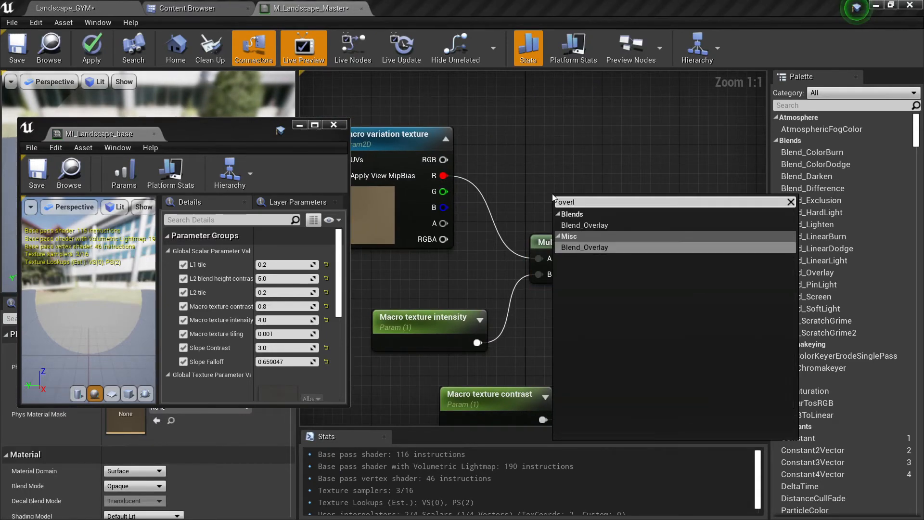
# Add a Blend_Overlay node and feed the clamped macro mask into it
pyautogui.click(584, 248)
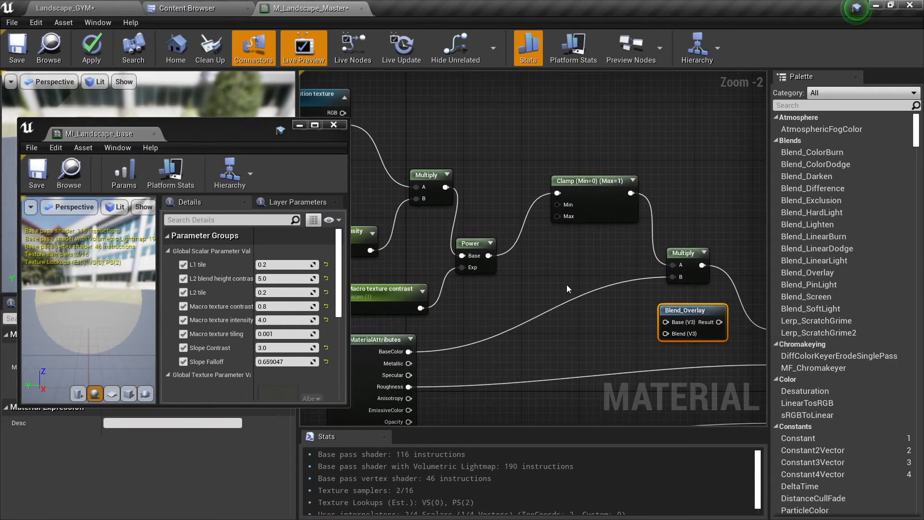
pyautogui.scroll(-3)
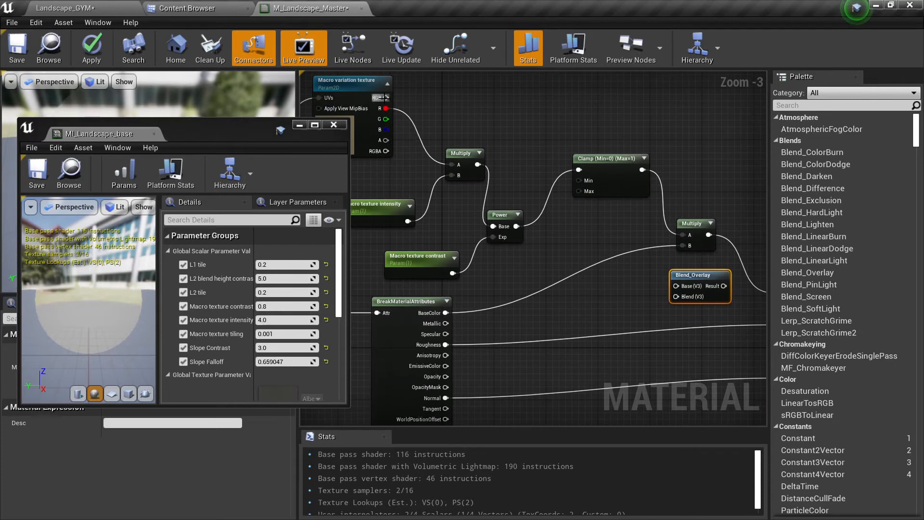
pyautogui.moveTo(382, 97)
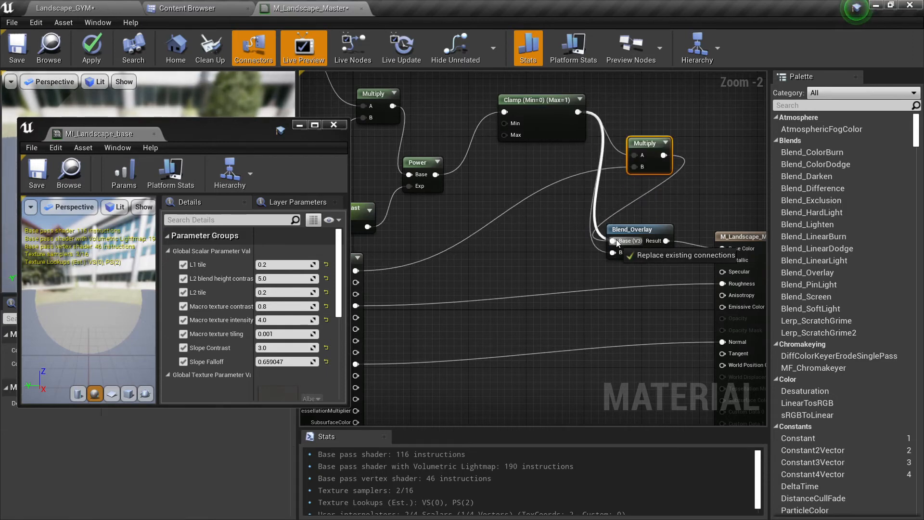
pyautogui.click(615, 241)
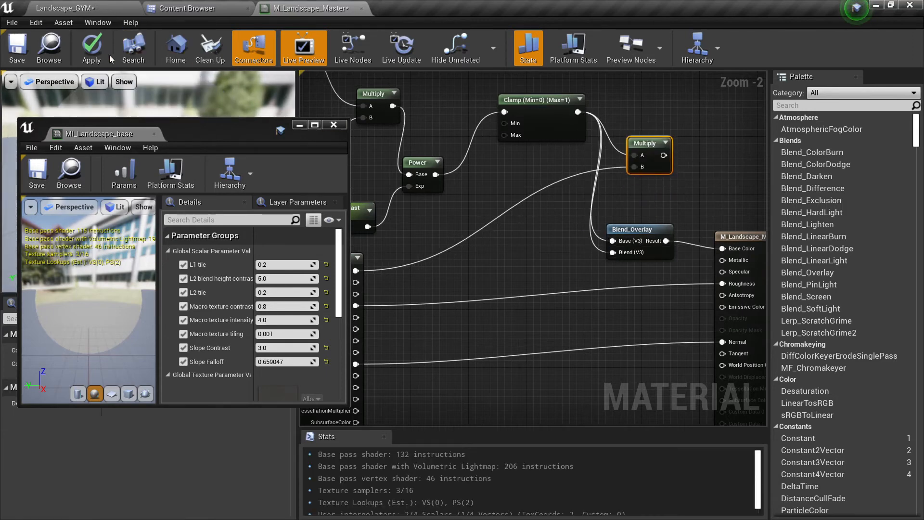
# Apply the revised M_Landscape_Master and return to the level to view the landscape
pyautogui.click(91, 48)
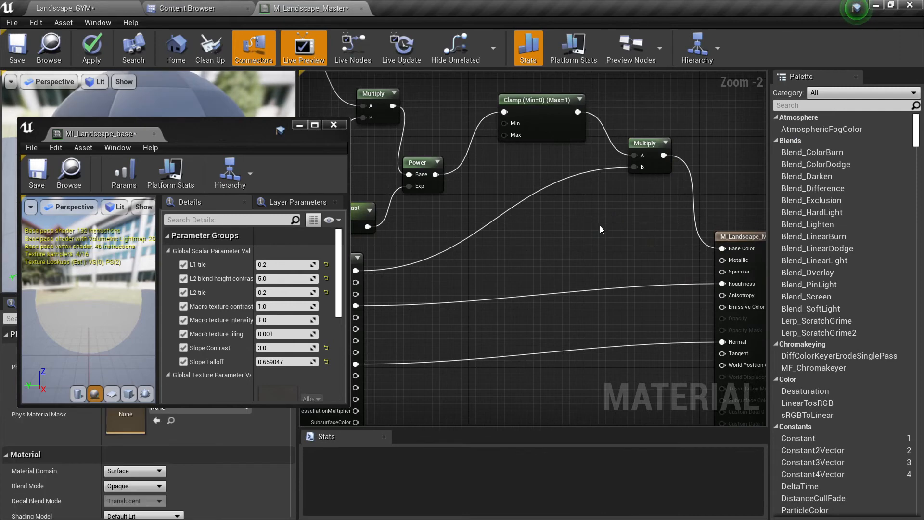
pyautogui.click(92, 47)
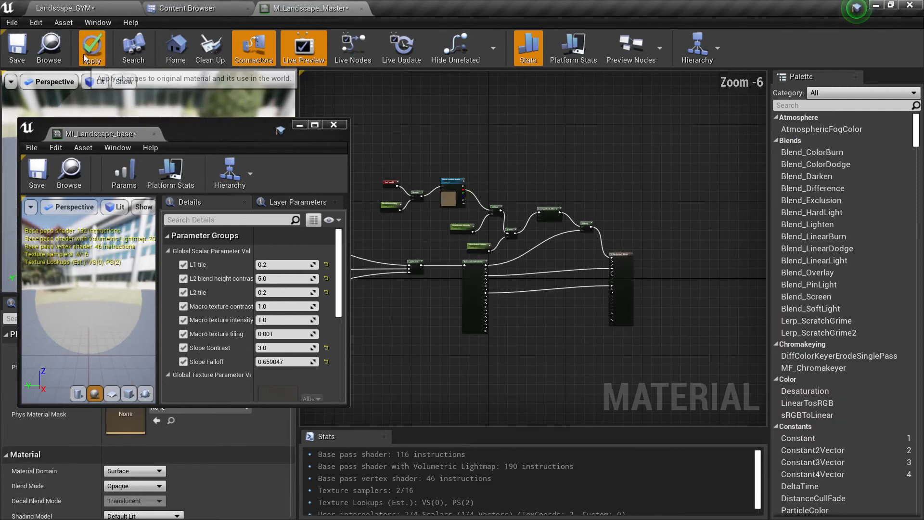
pyautogui.click(92, 48)
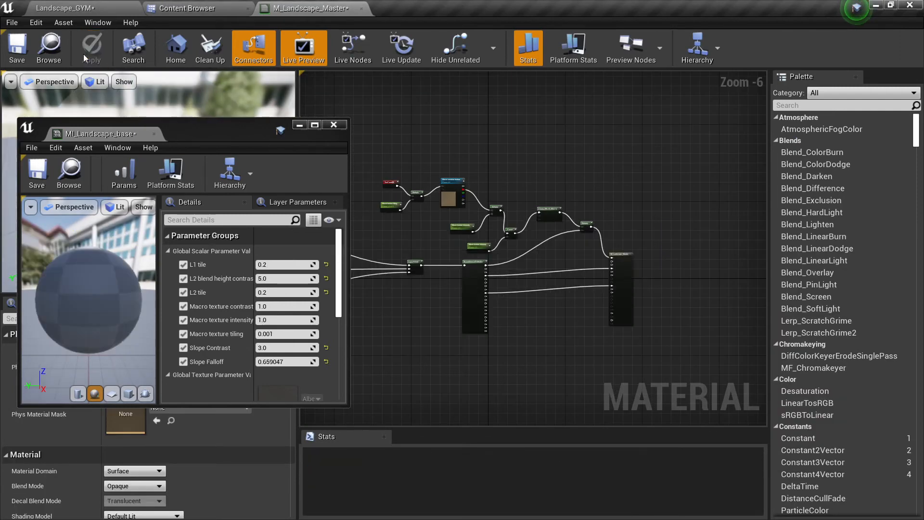
pyautogui.click(16, 47)
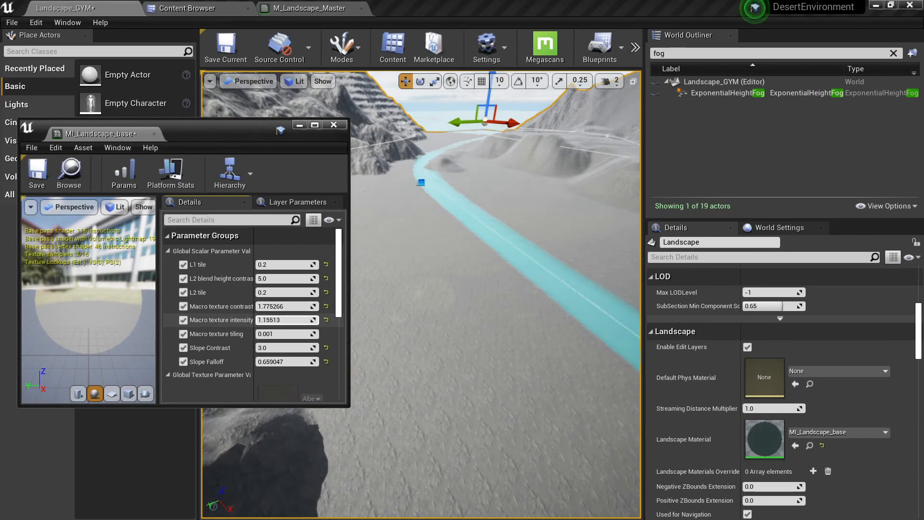
# Set Macro texture intensity to 3.633981 and close the MI_Landscape_base editor
pyautogui.write('3.633981')
pyautogui.click(288, 333)
pyautogui.write('0.0004')
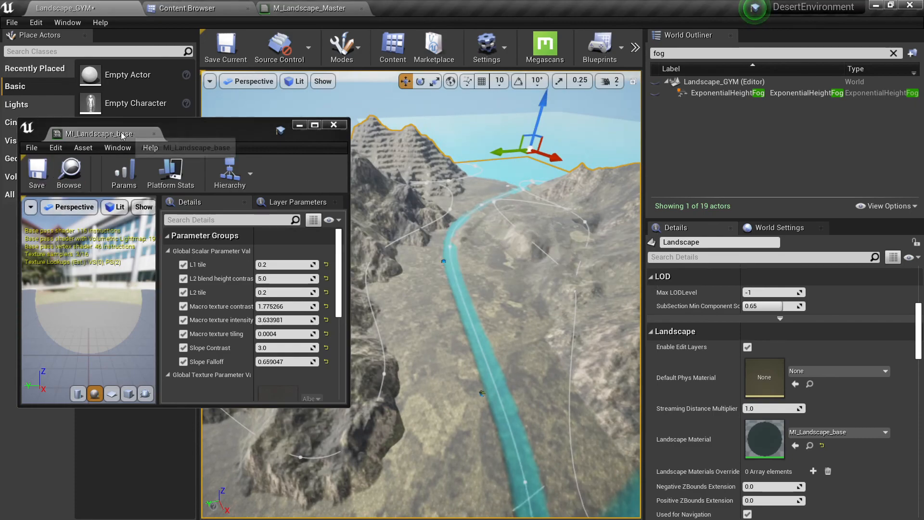
pyautogui.click(334, 125)
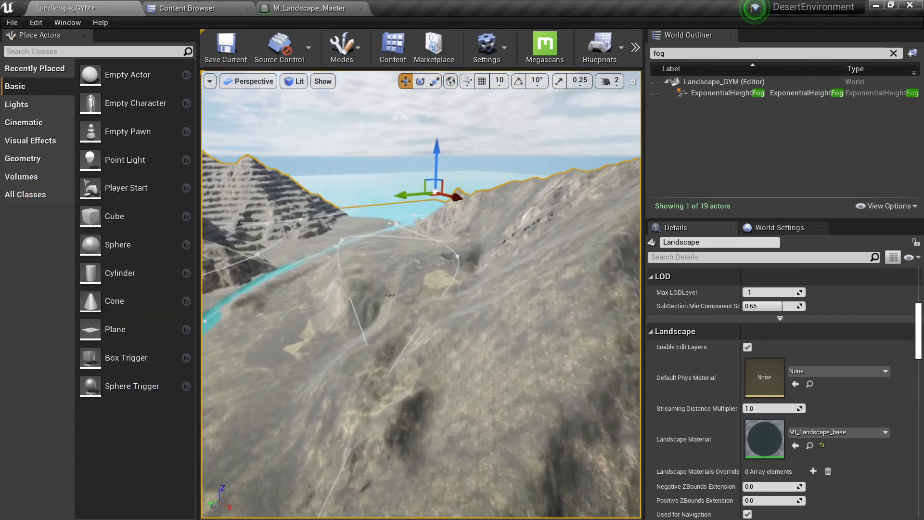